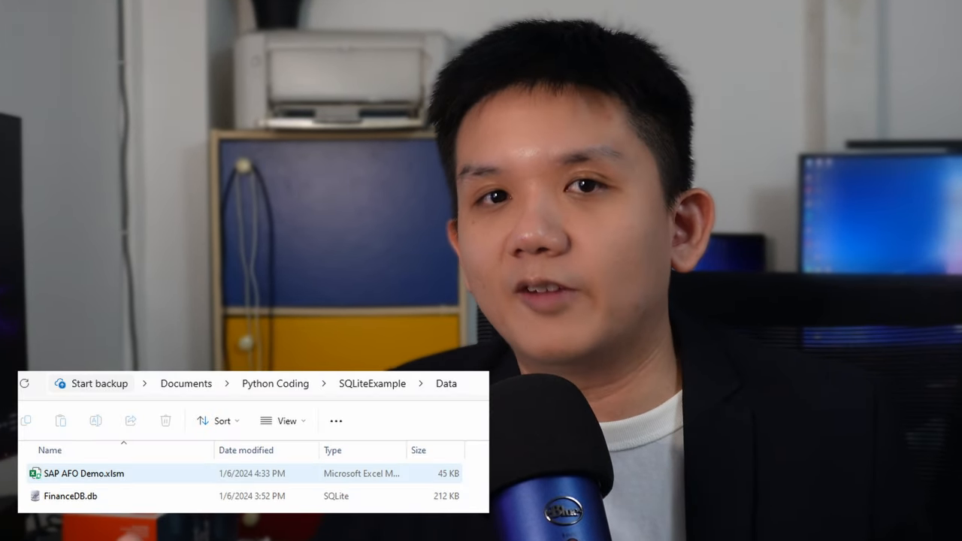
Open SAP AFO Demo.xlsm from the Data folder in Excel
double_click(82, 474)
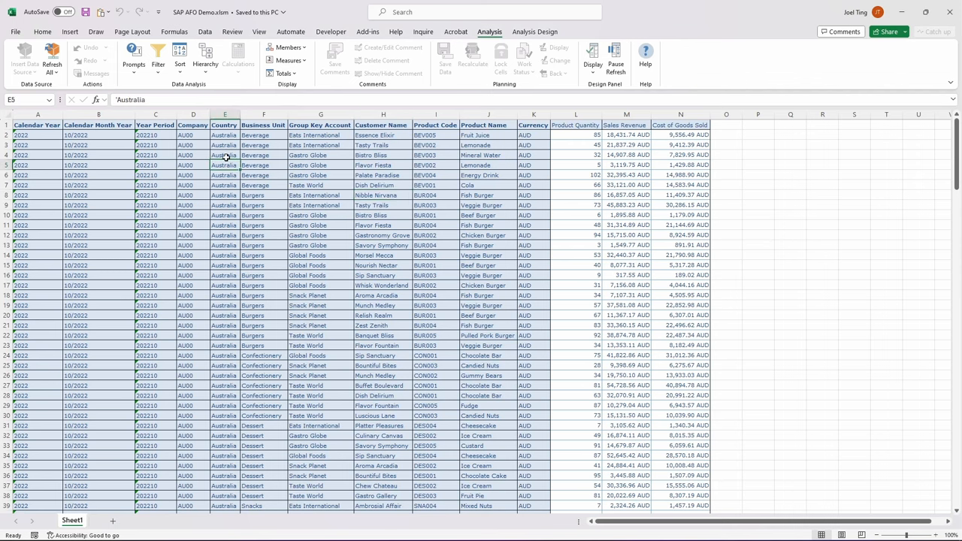
Change the Select Year Period prompt from 202210 to 202211 and refresh the data
click(133, 59)
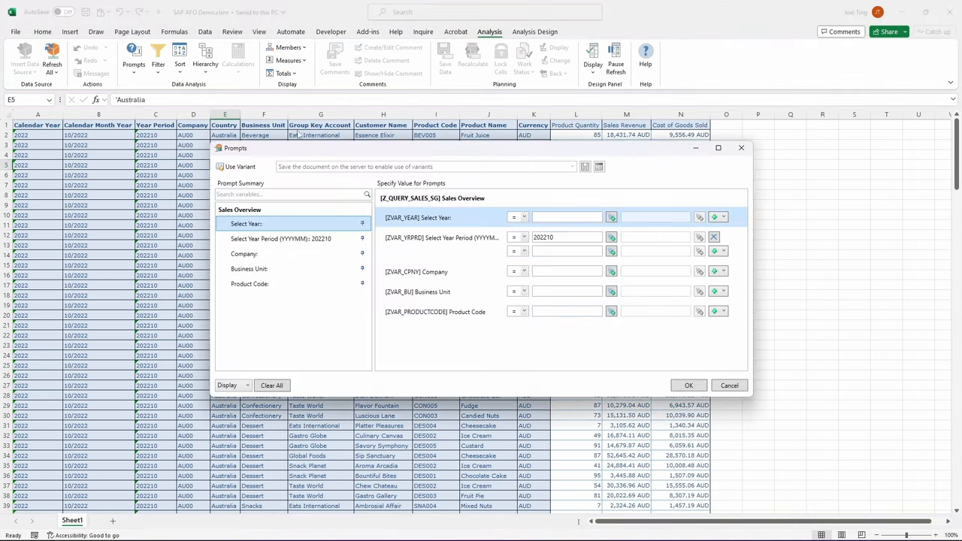
click(566, 236)
text(202211)
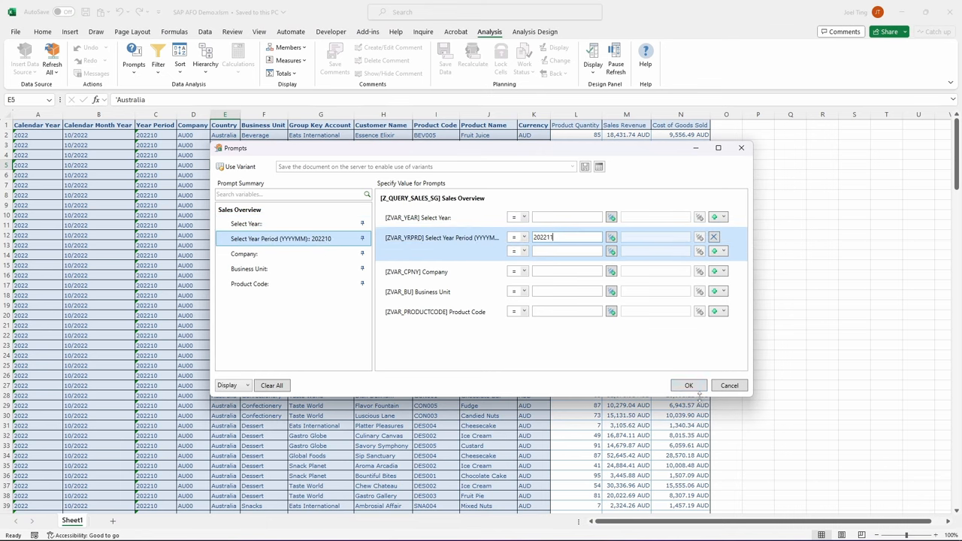
click(689, 385)
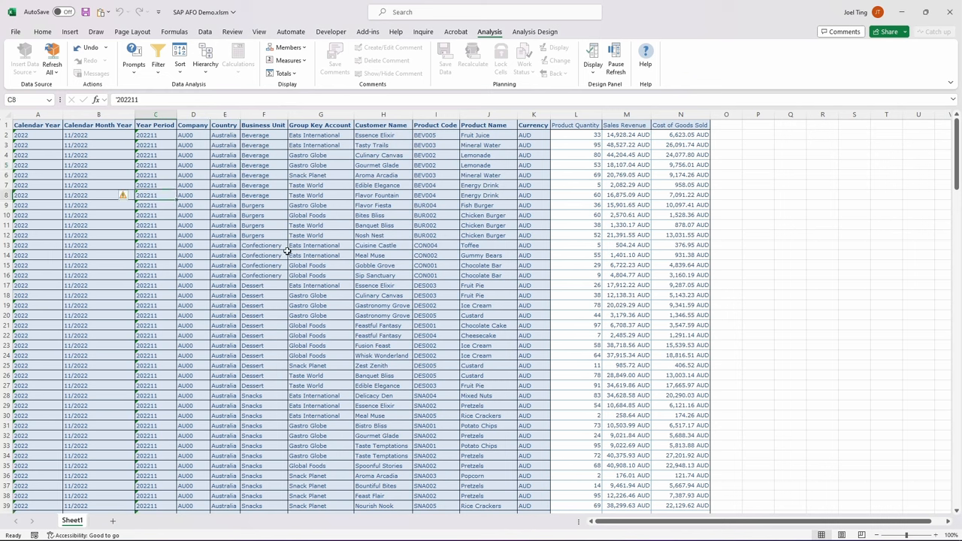
click(263, 255)
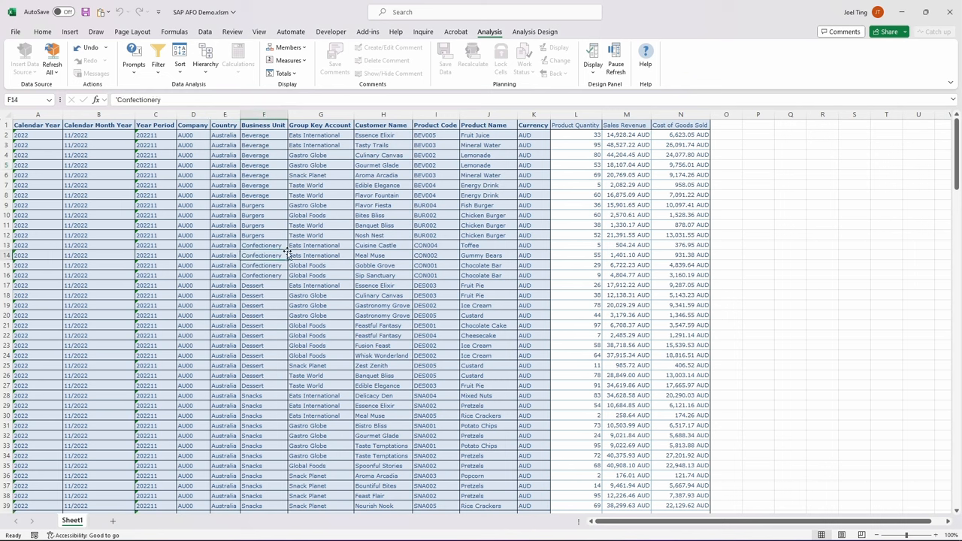
right_click(496, 338)
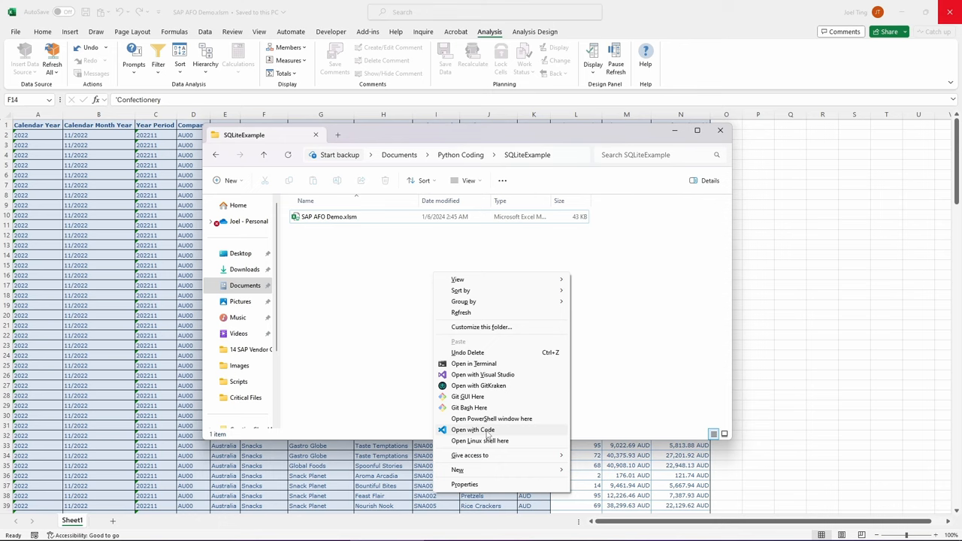
Open the SQLiteExample folder with Code from its context menu
click(472, 430)
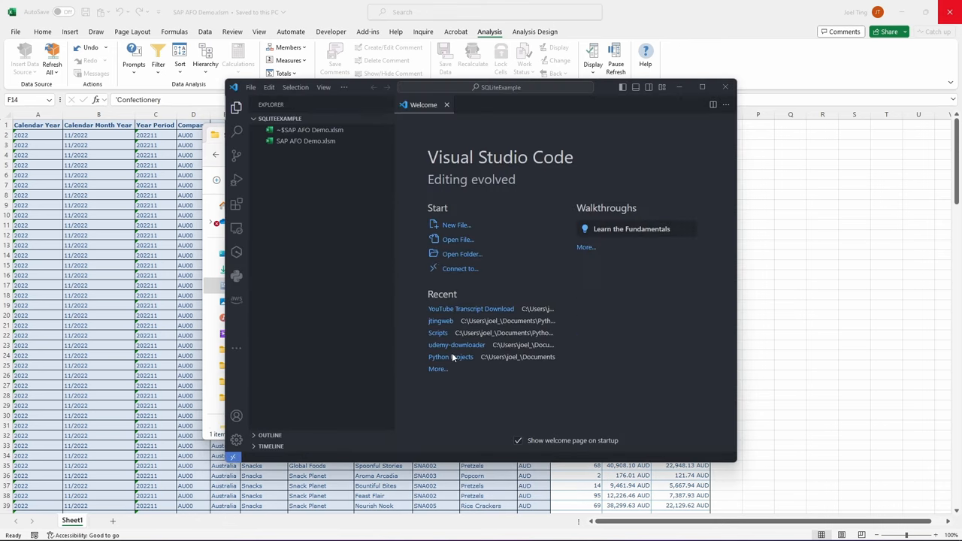
Search the Extensions view for Jupyter and Python to confirm both are enabled
click(701, 87)
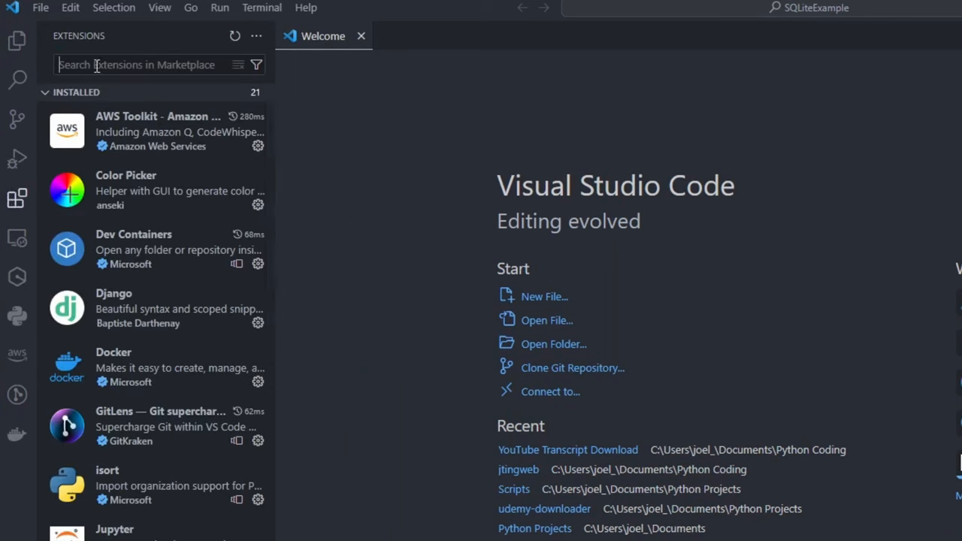
text(jupyter)
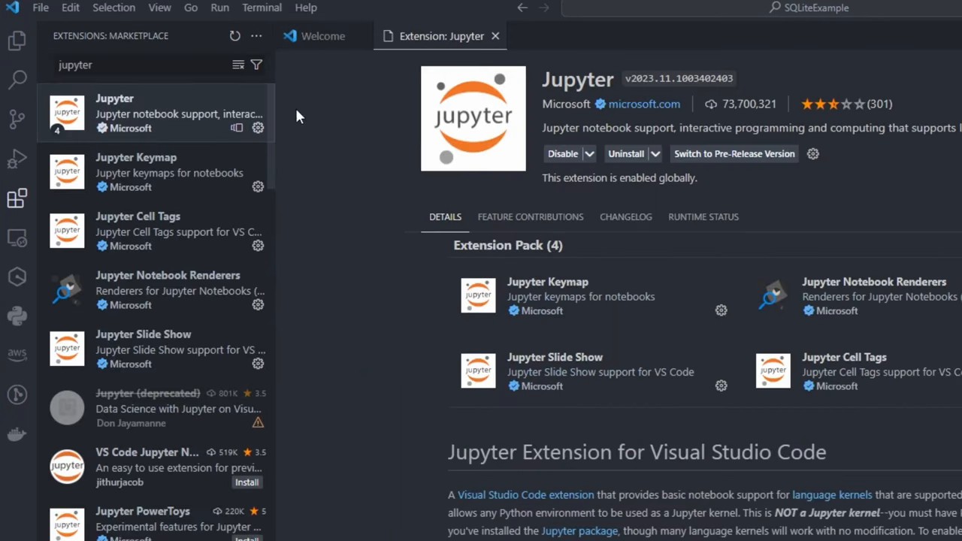
text(python)
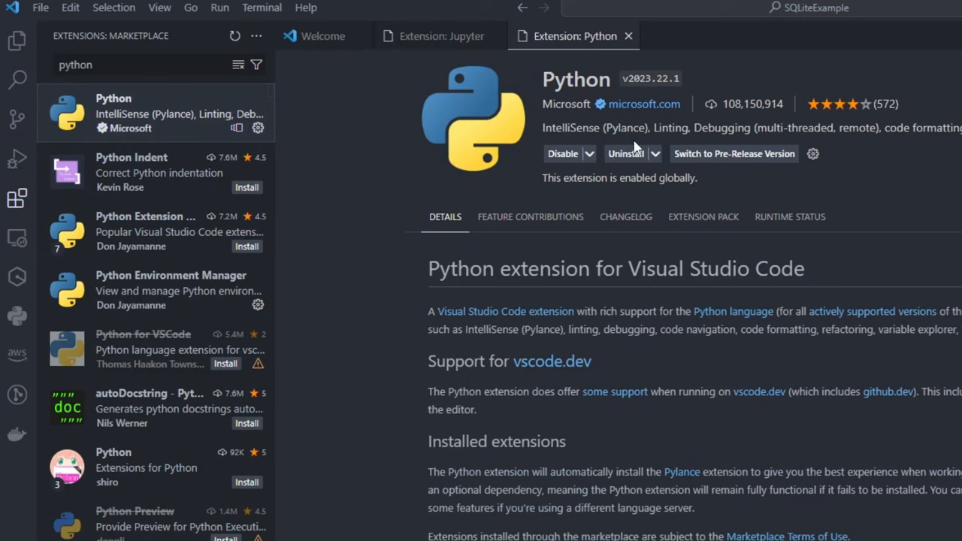
mouse_move(667, 530)
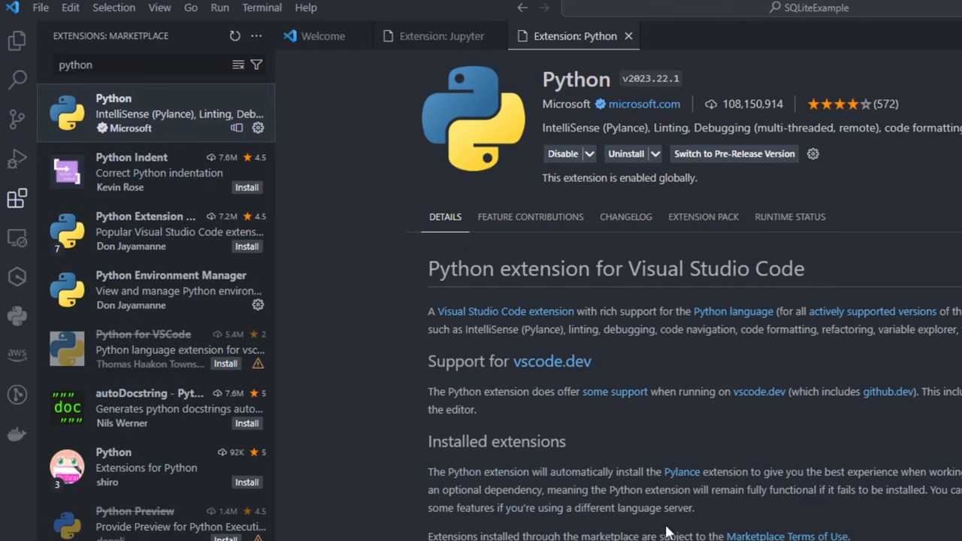
In a new terminal, verify Python 3.10.6 and pip install pandas and numpy
click(262, 8)
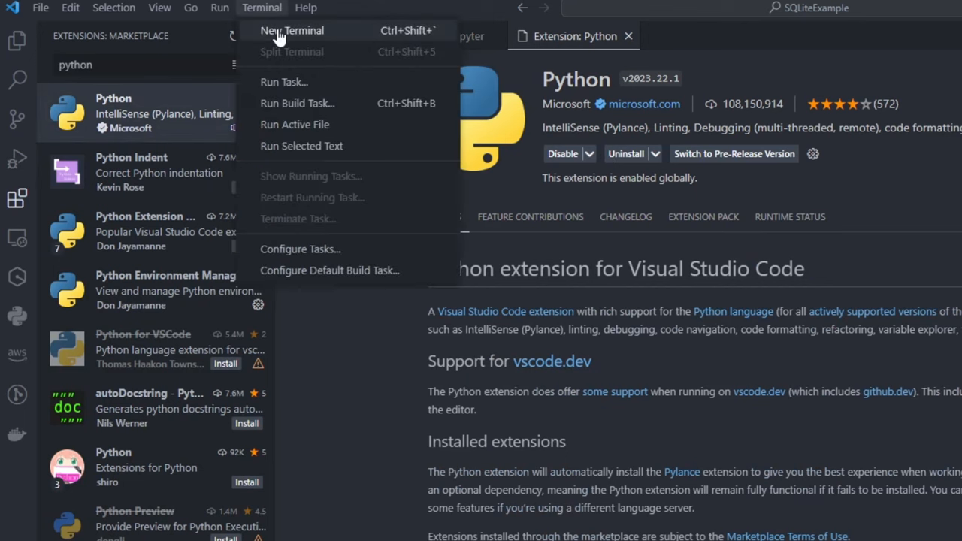
click(294, 30)
text(python --versi)
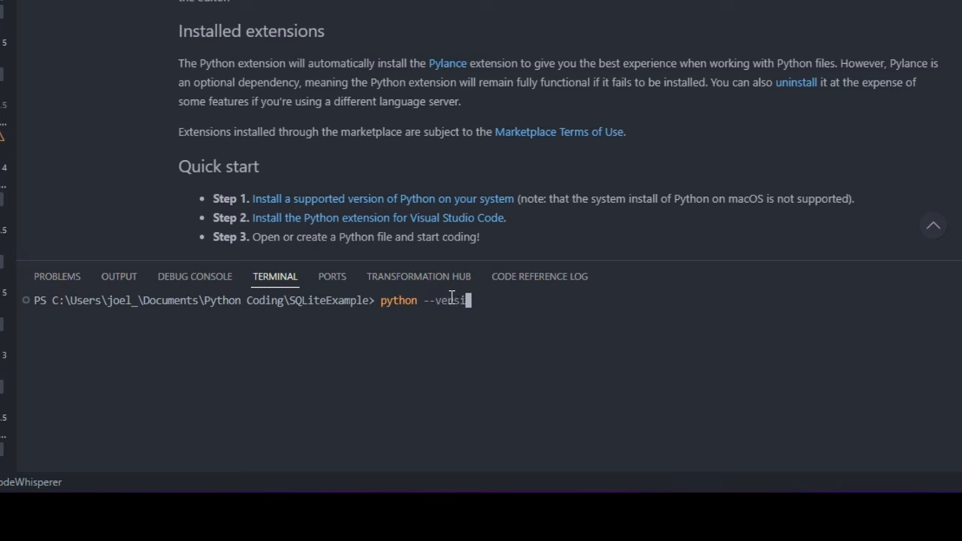
key(Enter)
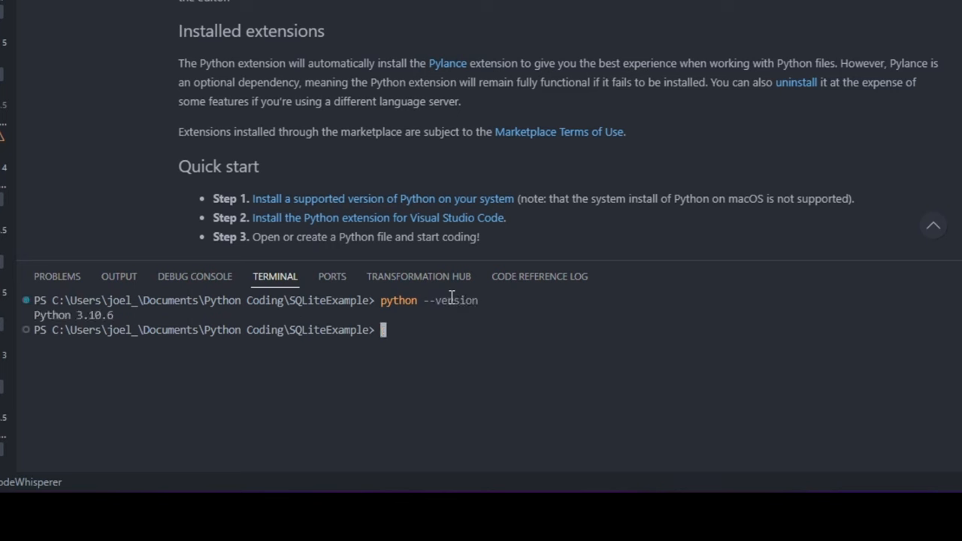
text(pip inst)
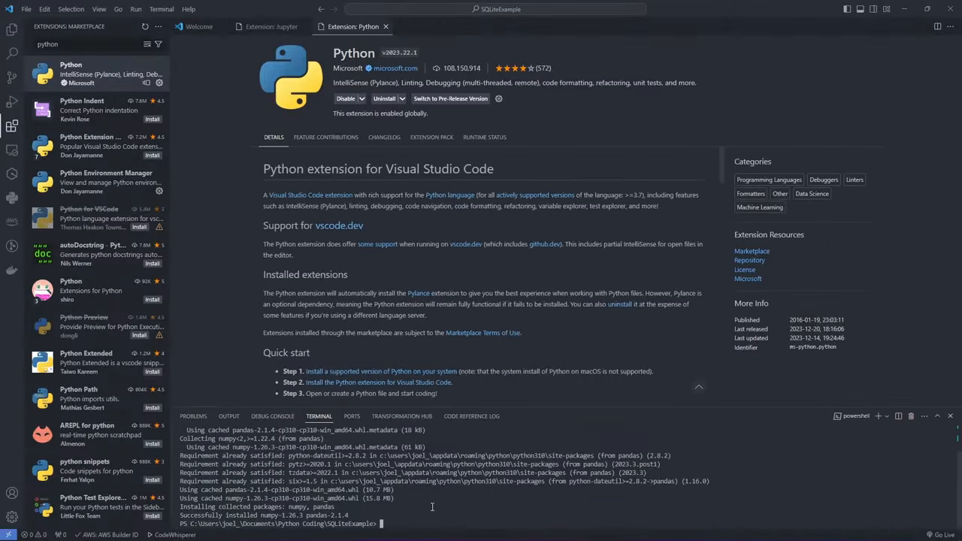
Add a new file named LoadSalesTable.ipynb from the Explorer sidebar
click(8, 29)
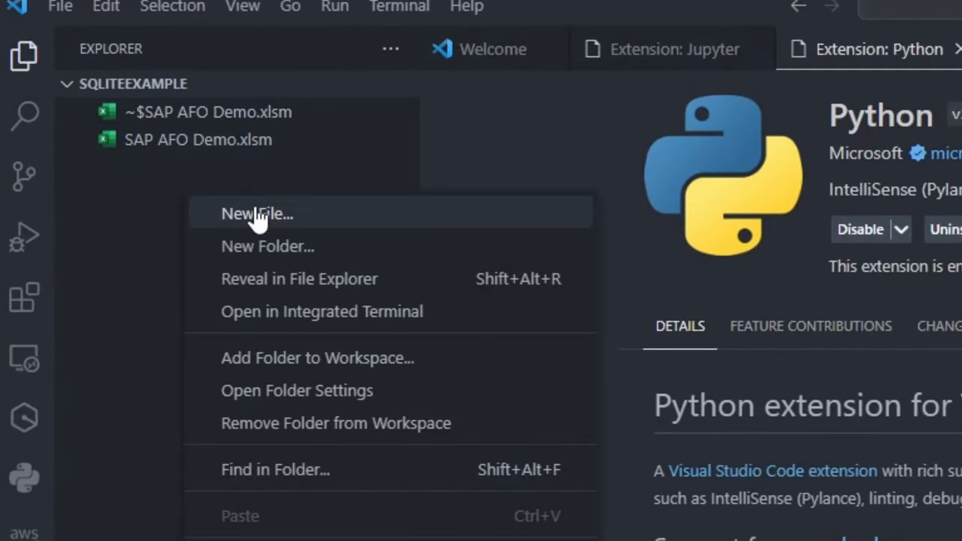
click(257, 213)
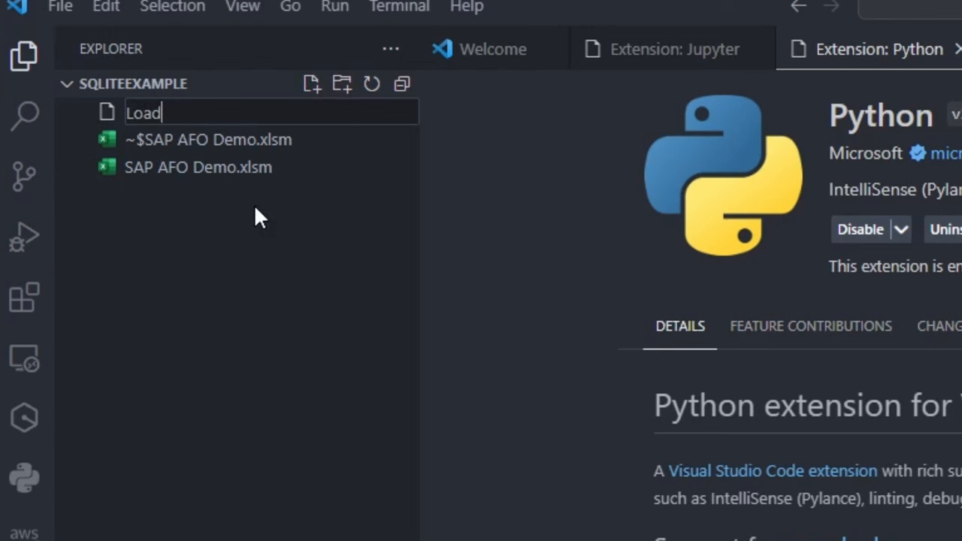
text(SalesTable)
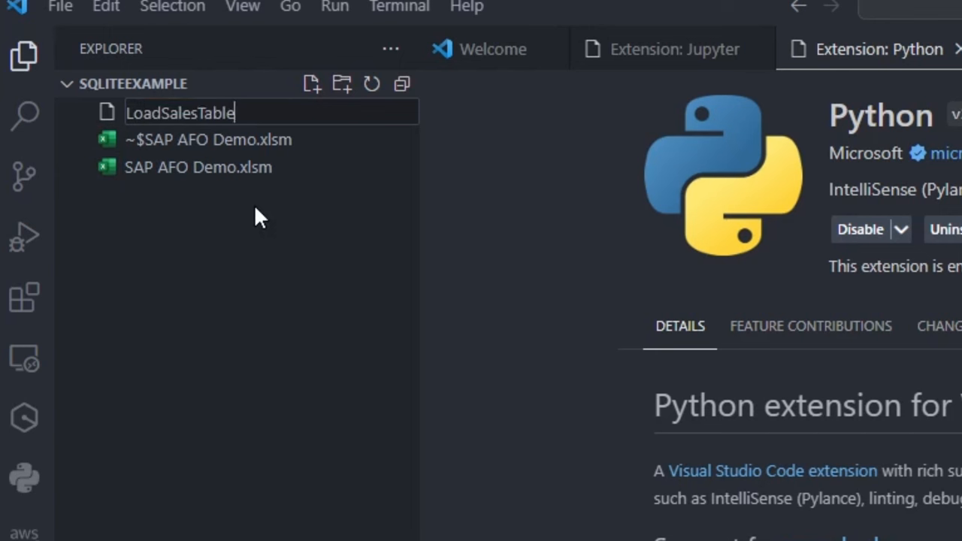
text(.ipyn)
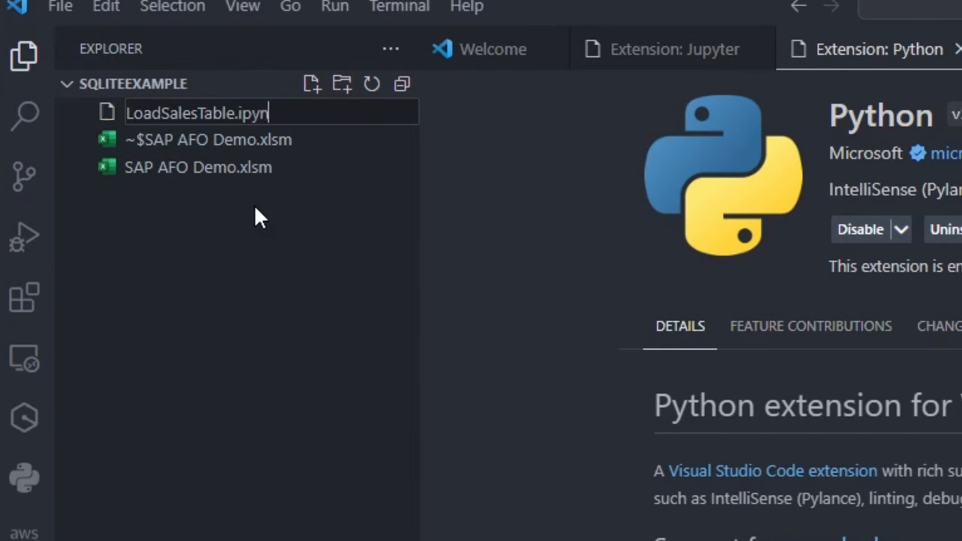
key(Enter)
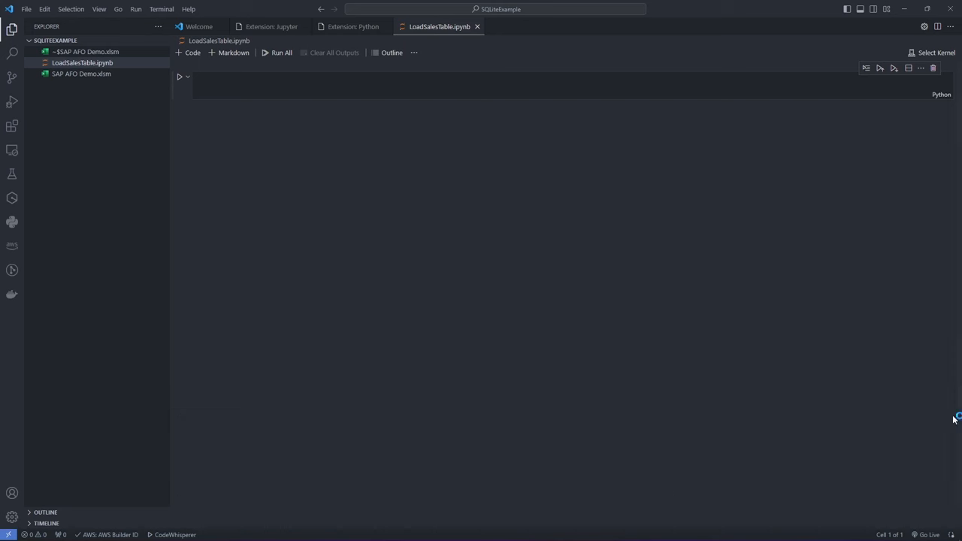
Add code cells with headers '# Load Table into pandas dataframe', connect, and 'into SQL Database'
click(423, 83)
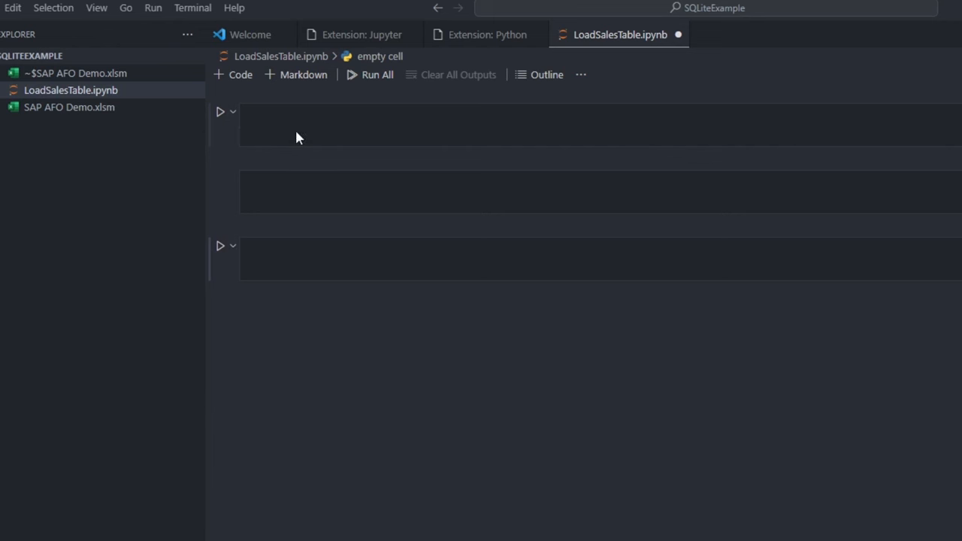
text(# Load Table)
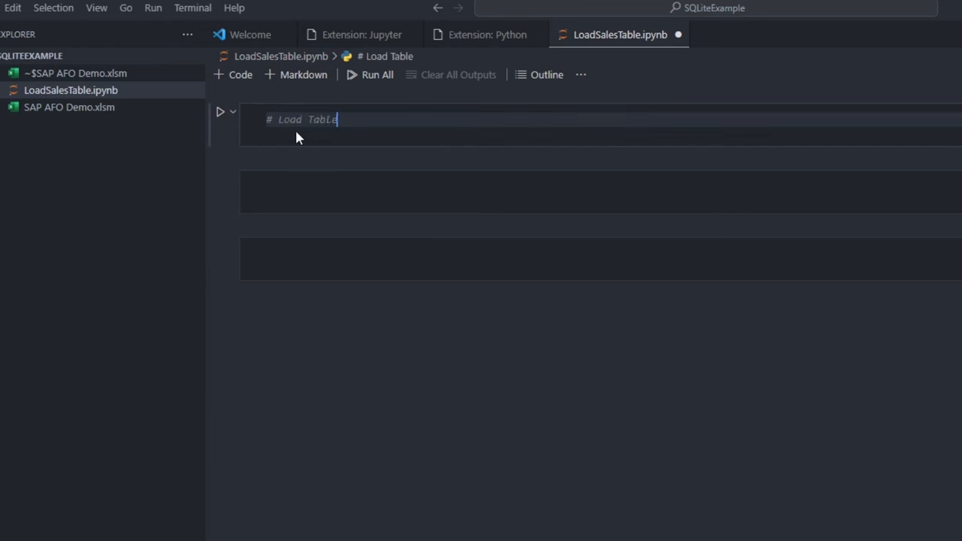
text(into pandas dataframe)
click(601, 259)
text(# Insert dataframe/table)
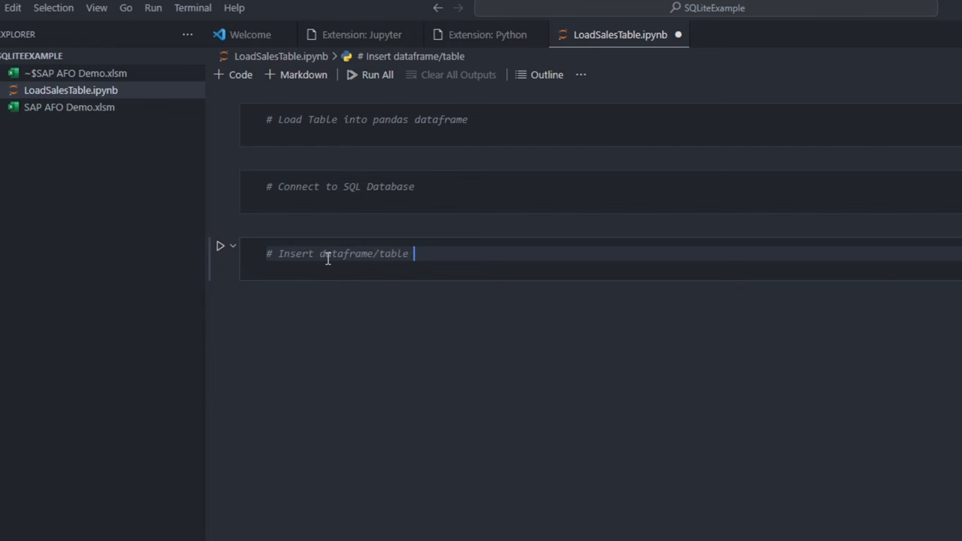
text(into SQL Database)
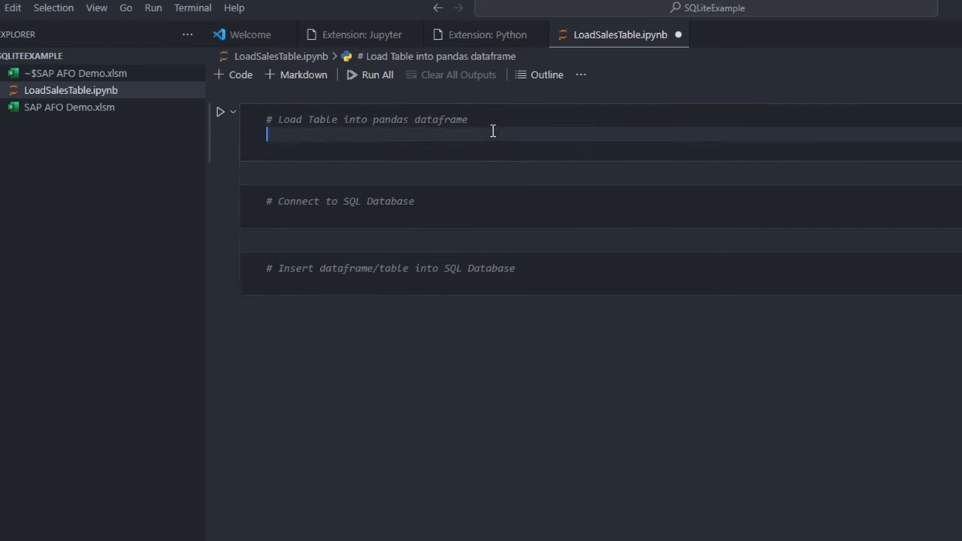
Write the pandas, numpy and Path imports, excel_file path, and read Sheet1 into df
text(import pandas as pd)
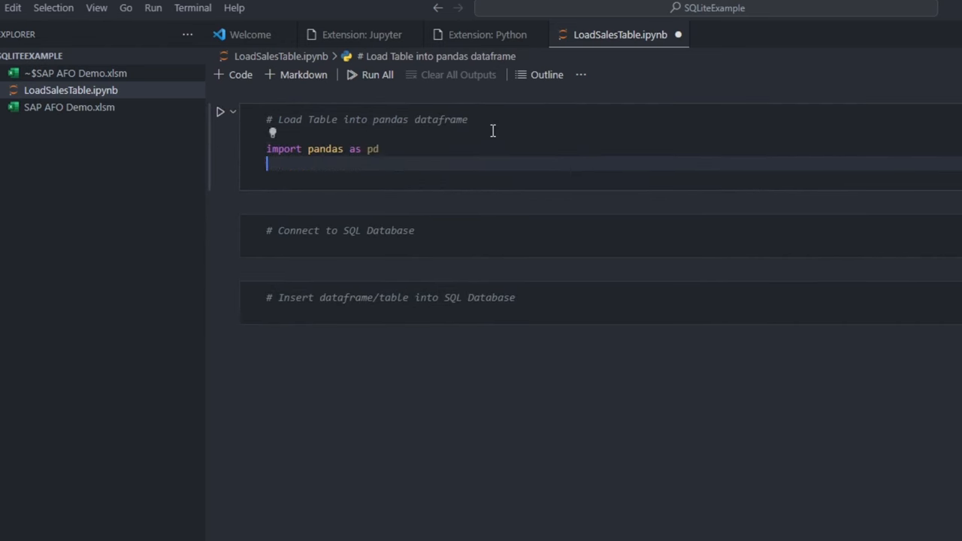
text(import numpy as np)
text(excel)
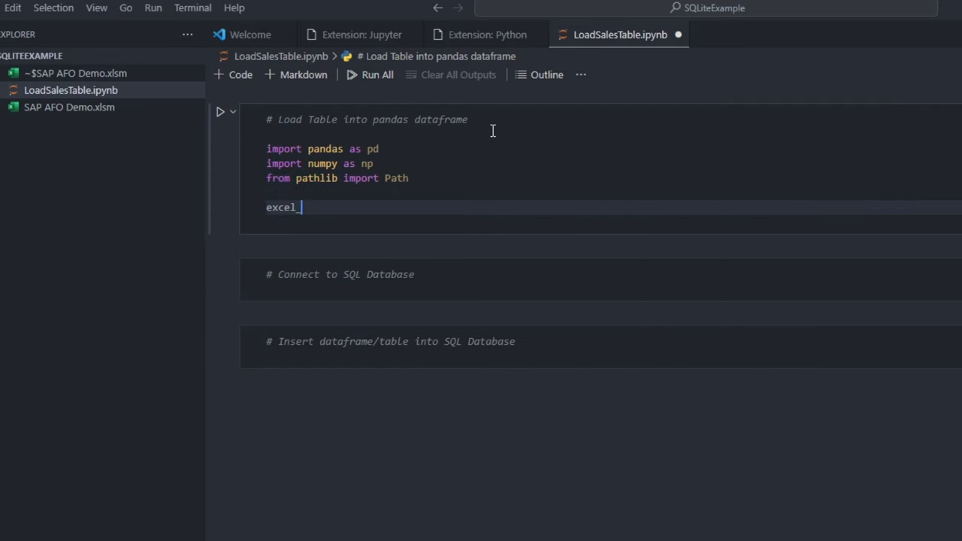
text(_file = Path.cwd() / "data" / "test.xlsx")
text(df)
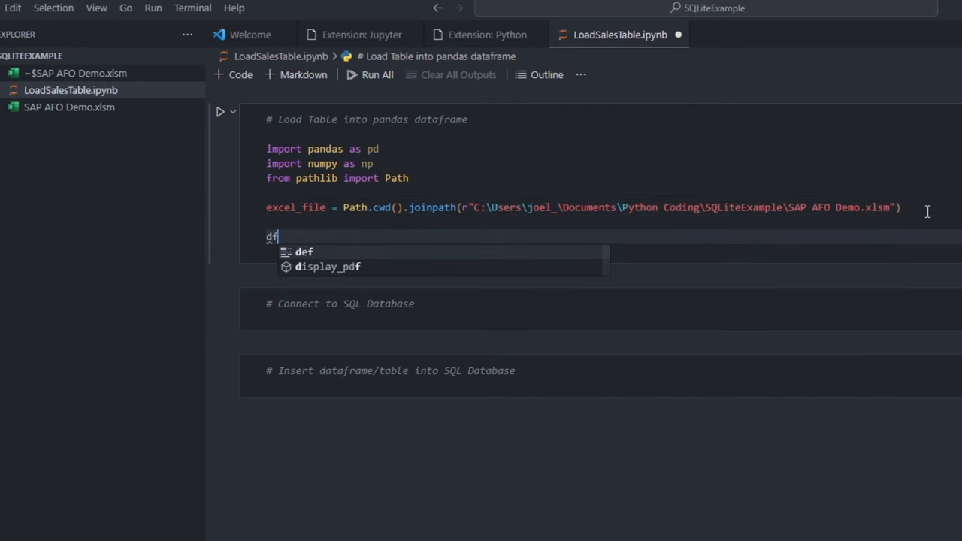
text(= pd.read_excel(excel_file, sheet_name="Sheet1"))
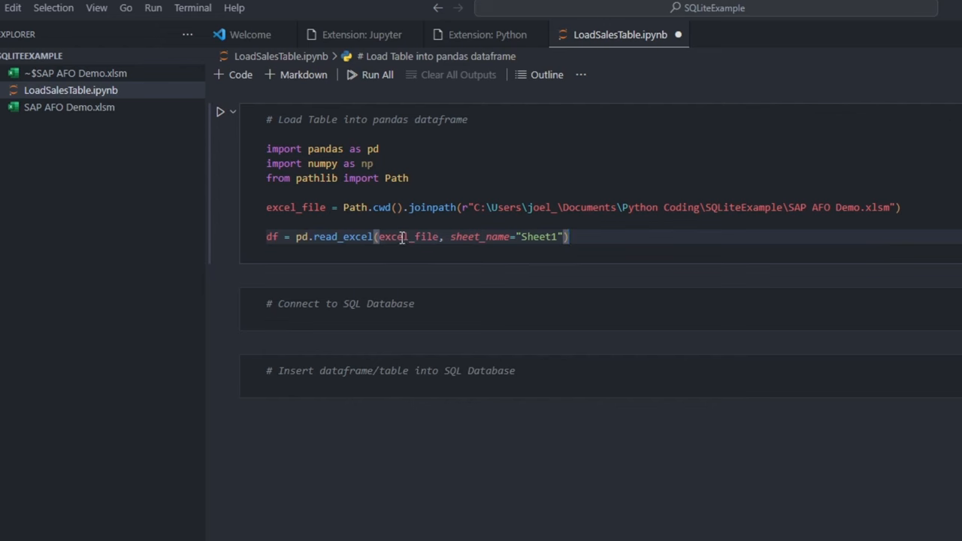
text(df)
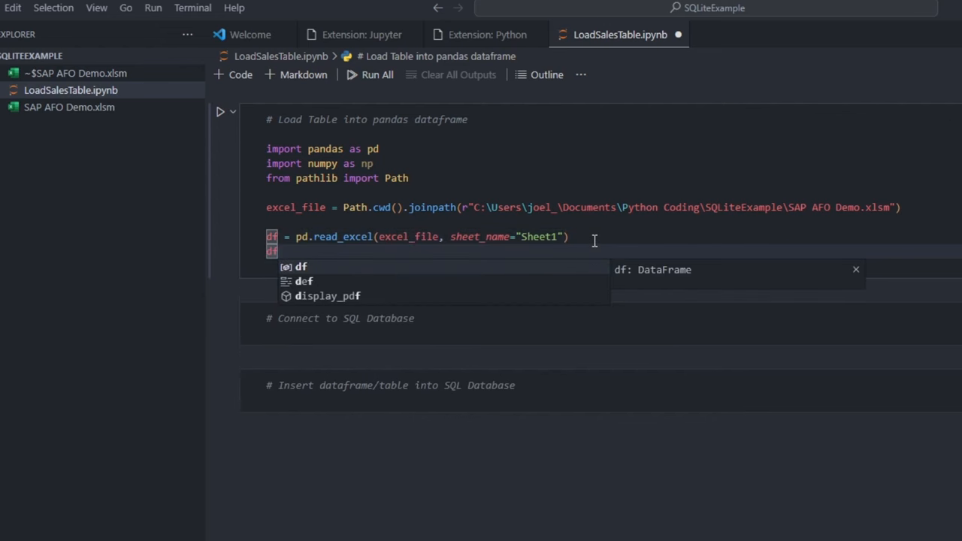
text(.to_sql('sap_afodata', con=conn, if_exists='replace', index=False))
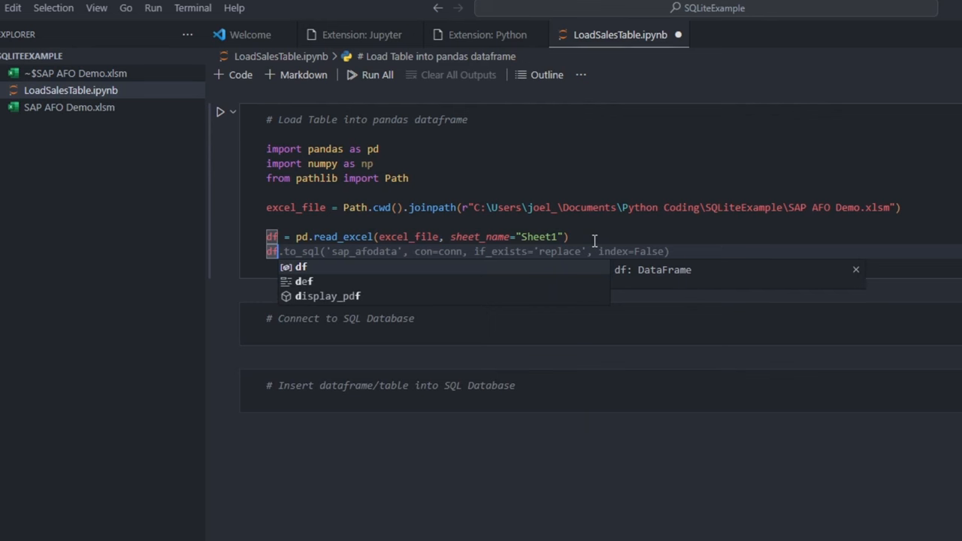
Run the first cell with Shift+Enter, selecting the Python 3.10.6 environment as kernel
key(Shift+Enter)
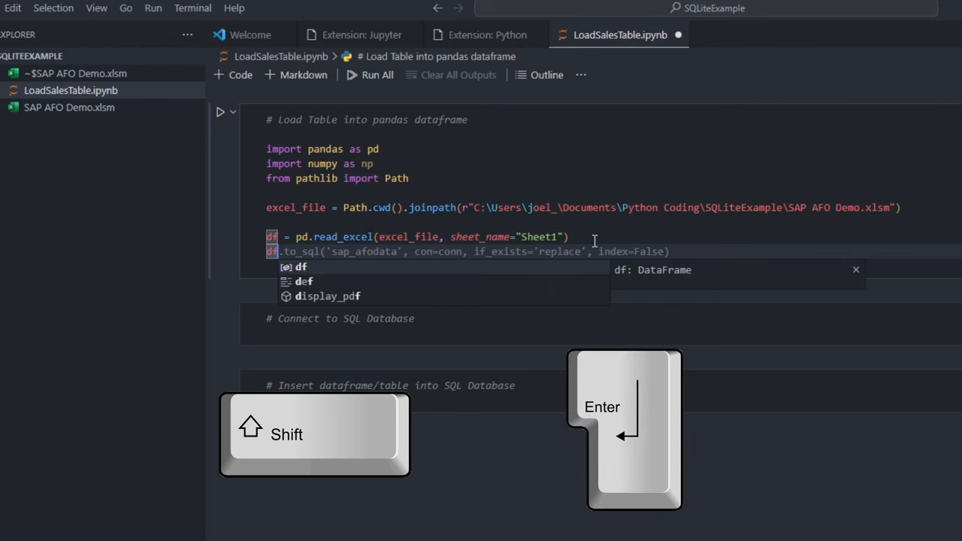
key(shift+enter)
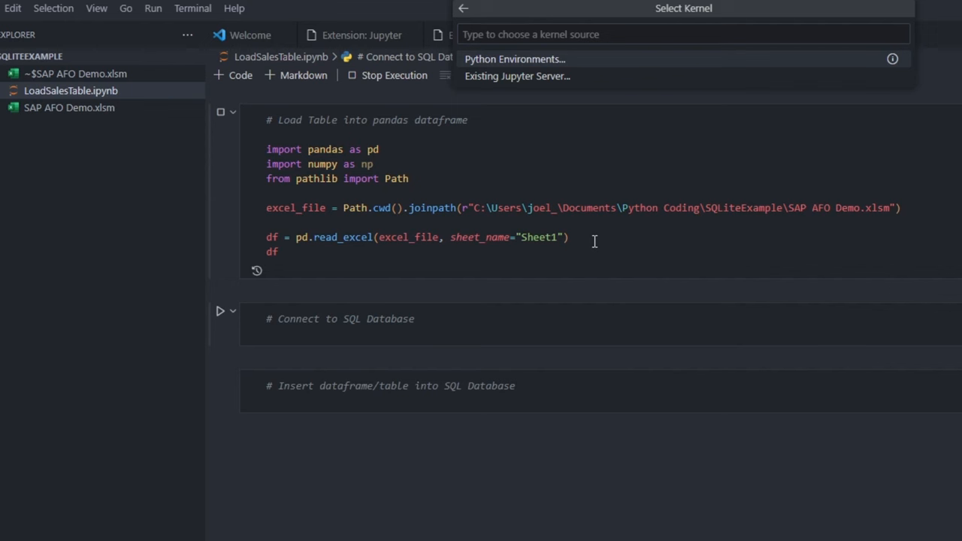
mouse_move(608, 199)
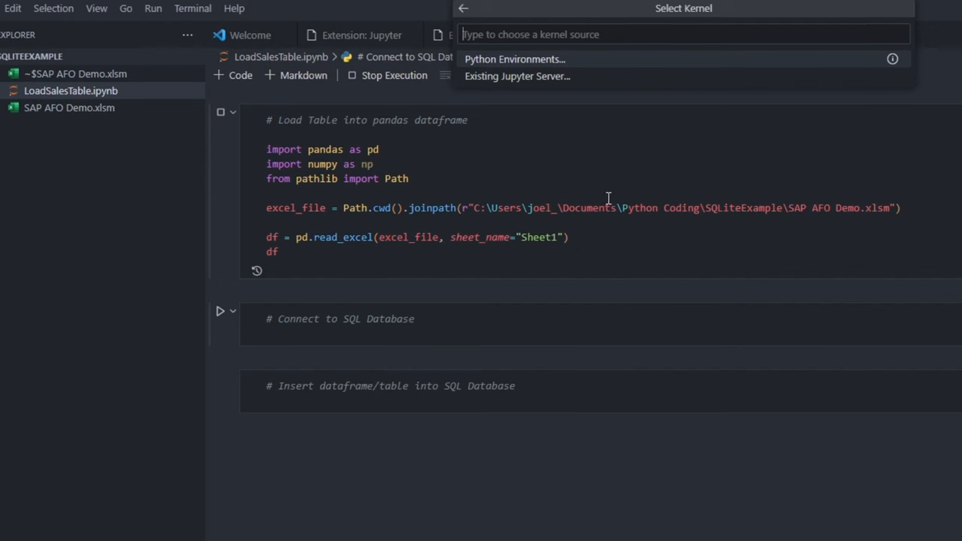
click(515, 58)
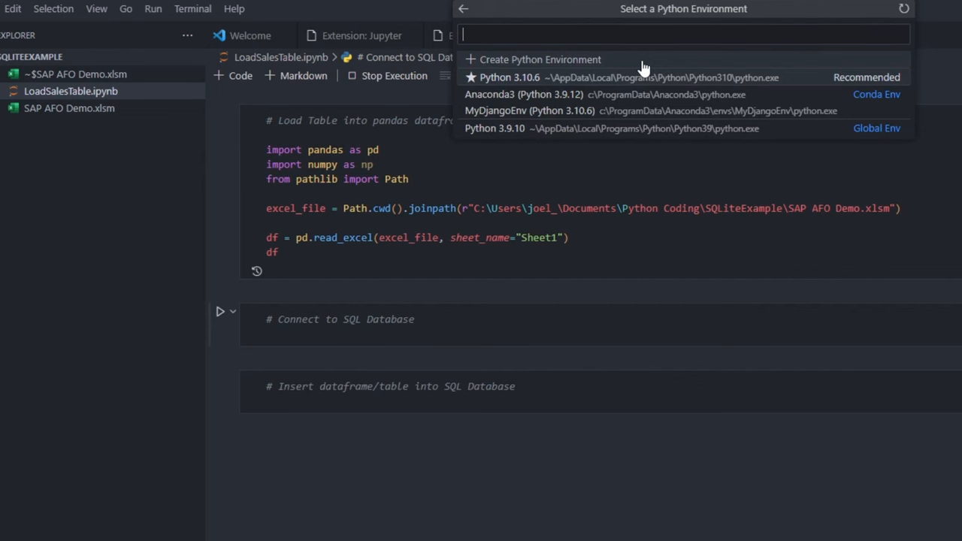
click(510, 77)
text(df['MonthDate'] = pd.to_datetime(df['Year Period'].astype(str), format='%Y%m'))
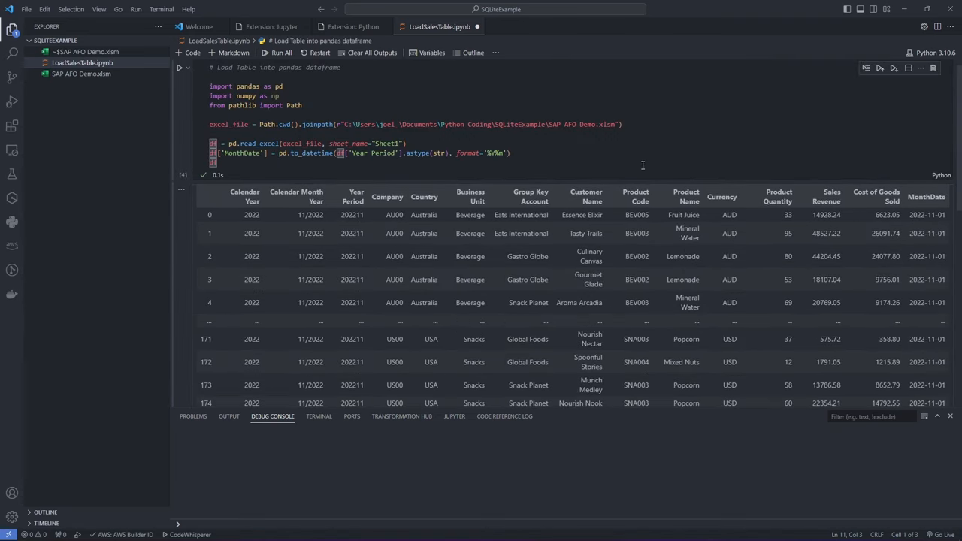
Import sqlite3, set dbpath from the copied folder path, and call sqlite3.connect(dbpath)
scroll(down, 3)
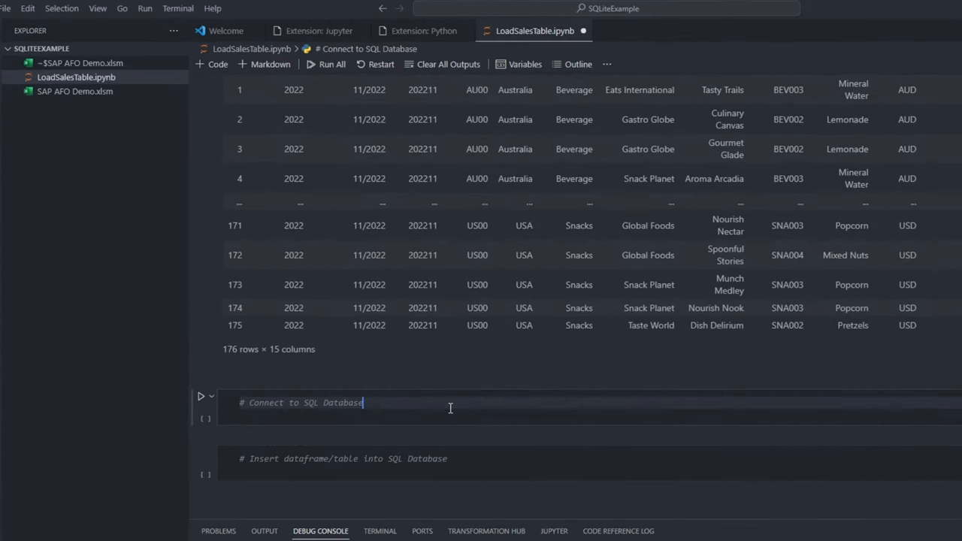
text(import sqlite3)
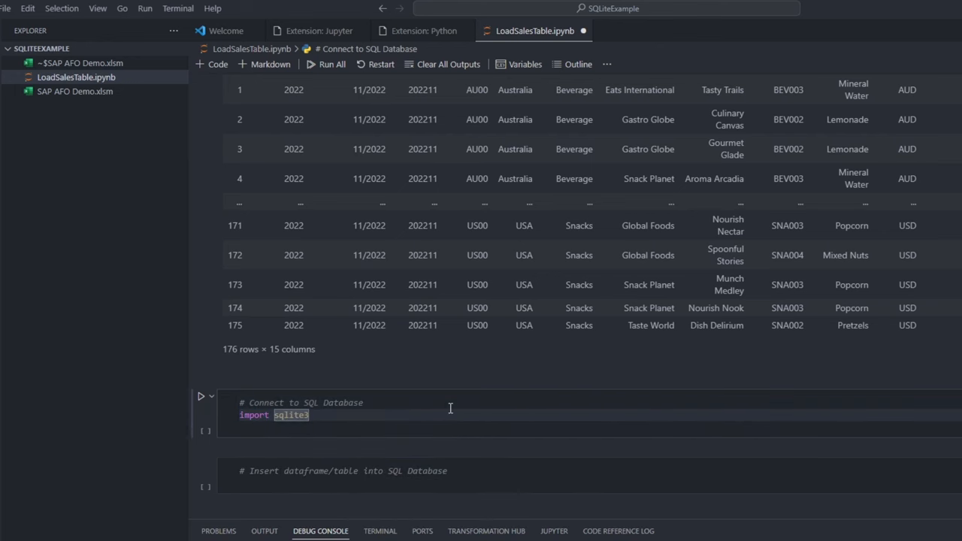
text(dbpath)
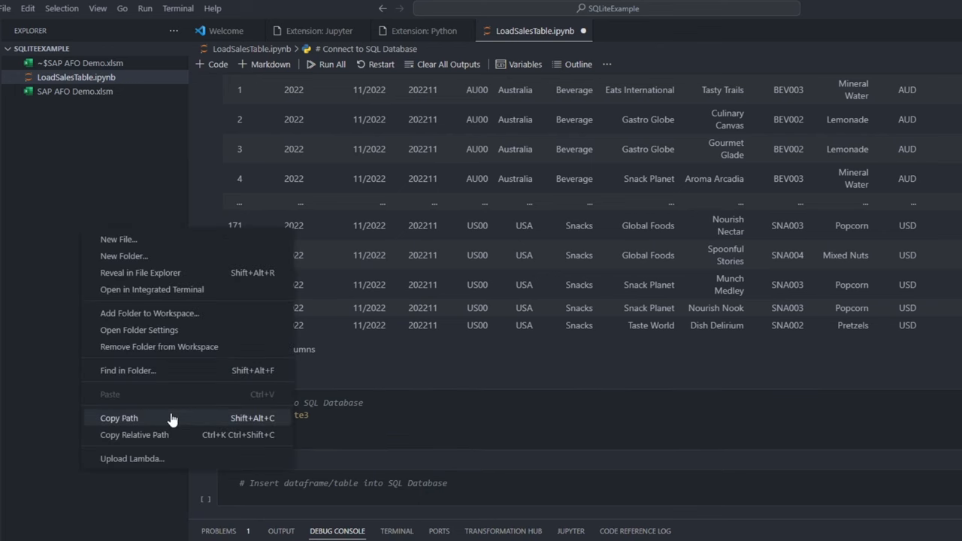
click(118, 417)
text(conn)
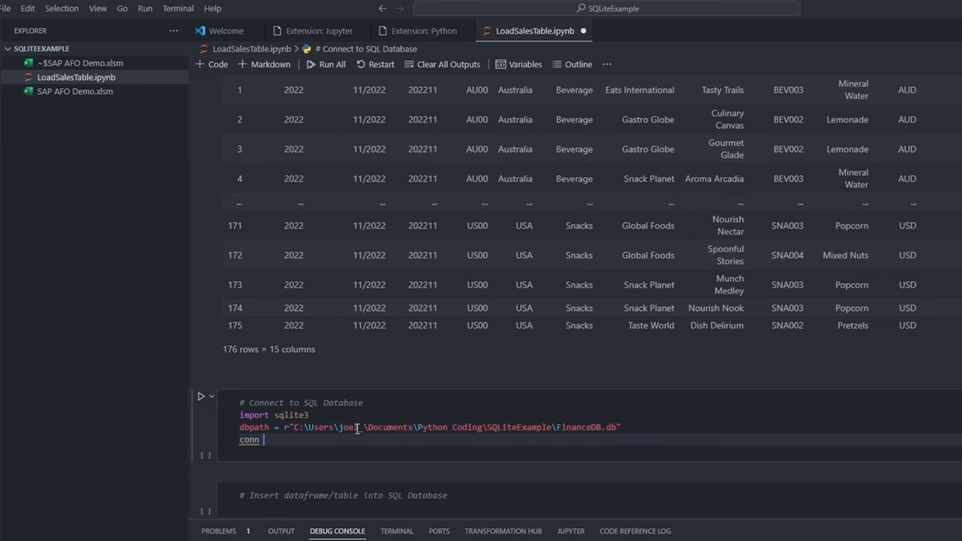
text(= sqlite3.connect(dbpath))
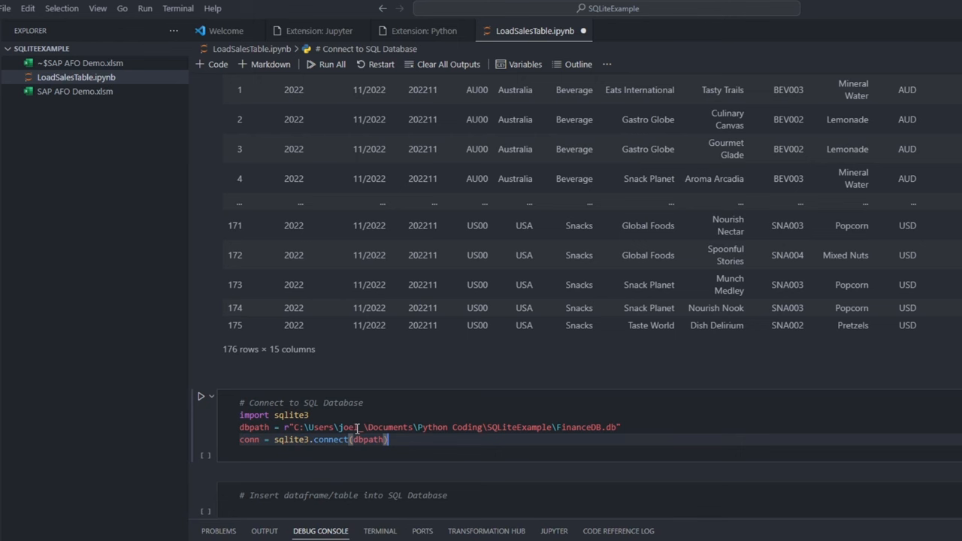
Create the cursor, set table_name to "SalesTable", and run the cell
text(cur =)
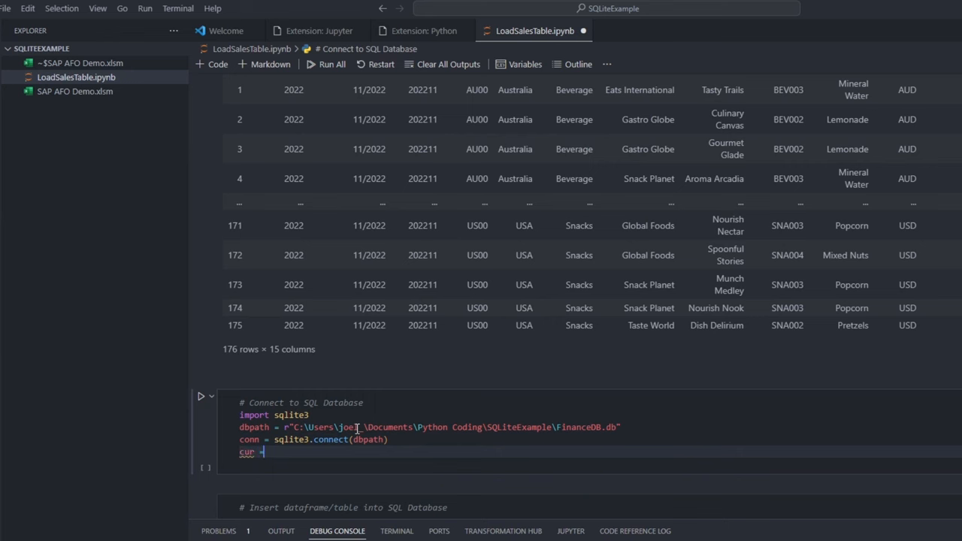
text(conn.cursor())
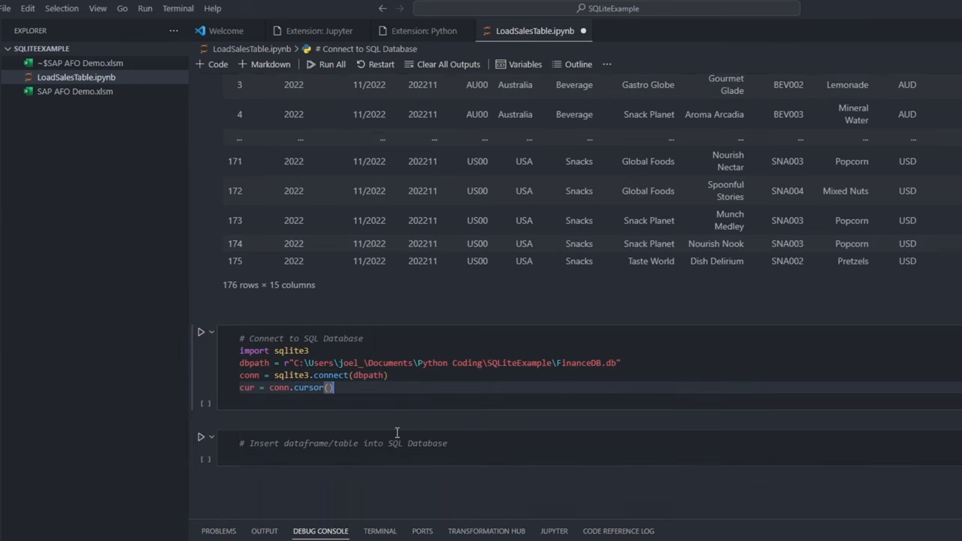
key(Enter)
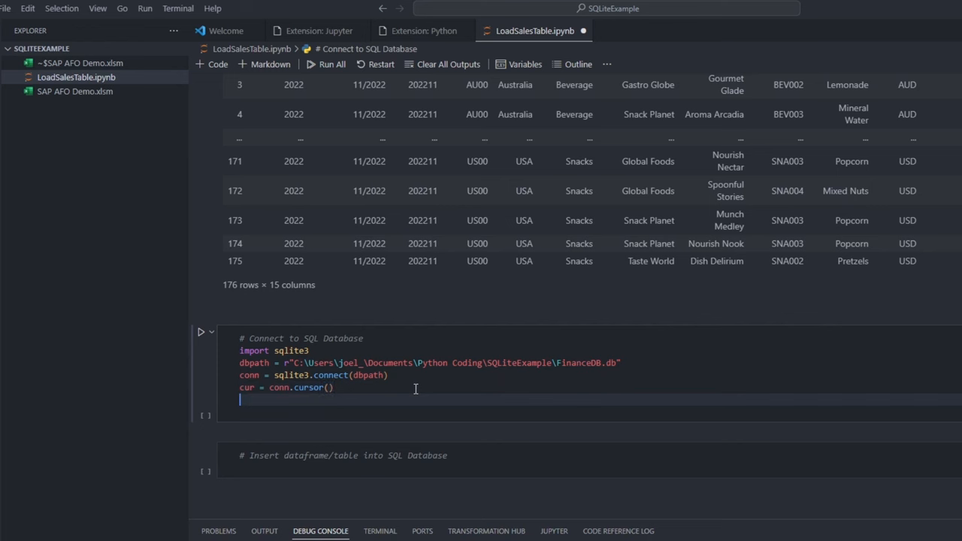
text(table_name)
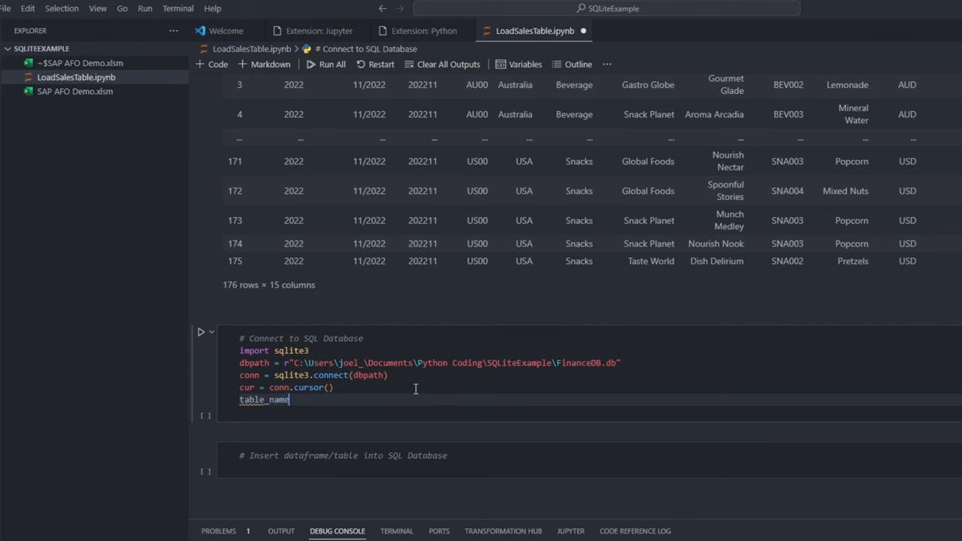
text(= "SalesTable)
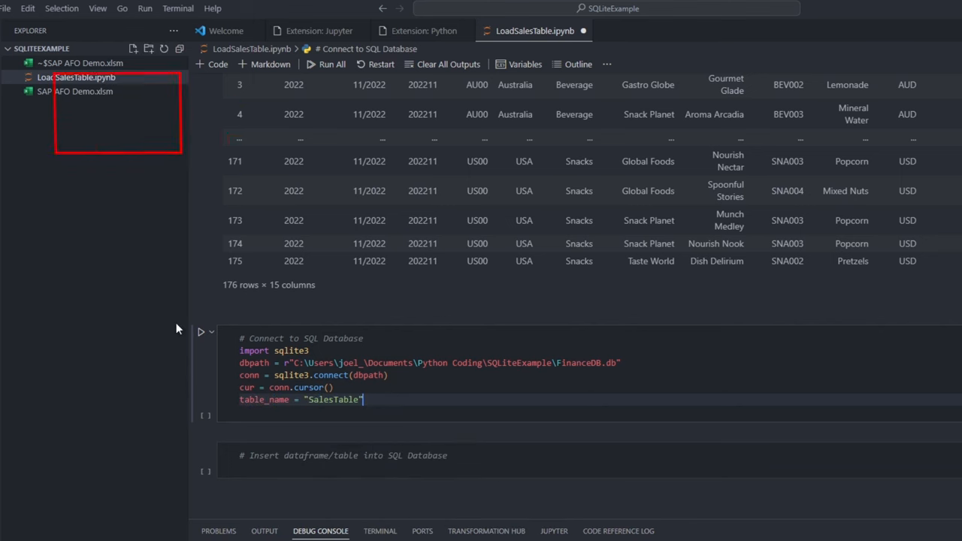
click(202, 332)
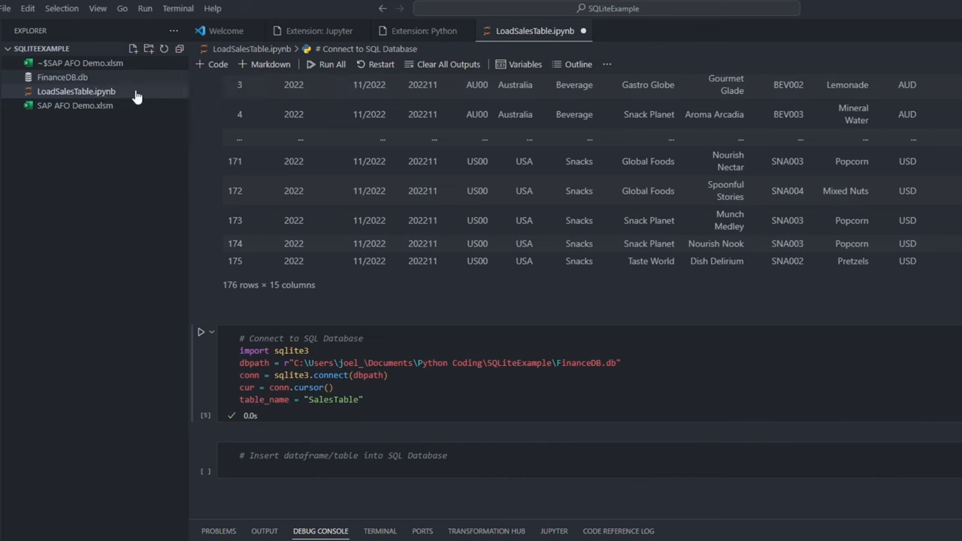
Save the dataframe to the sales table with df.to_sql, then close the connection
text(df.to_sql(table_name, conn, if_exists=)
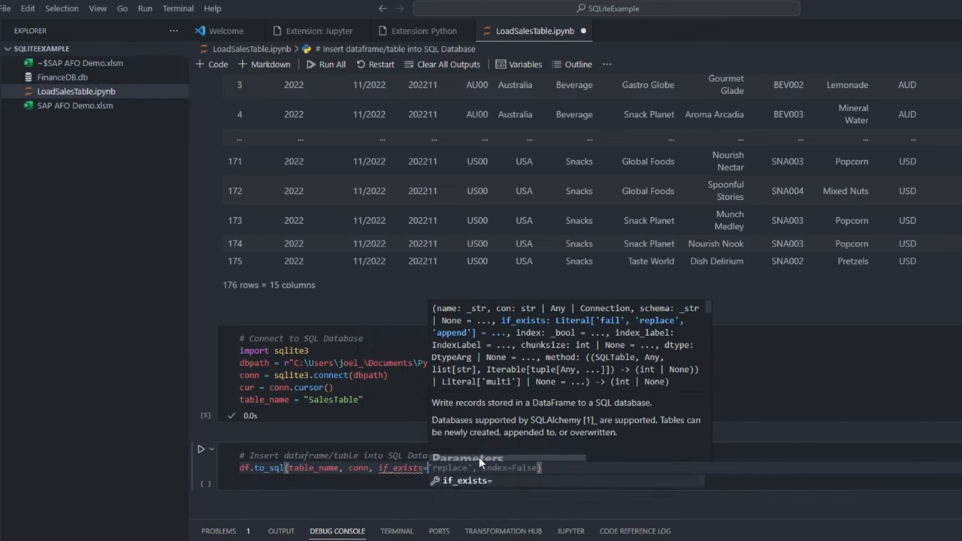
text(conn.clos)
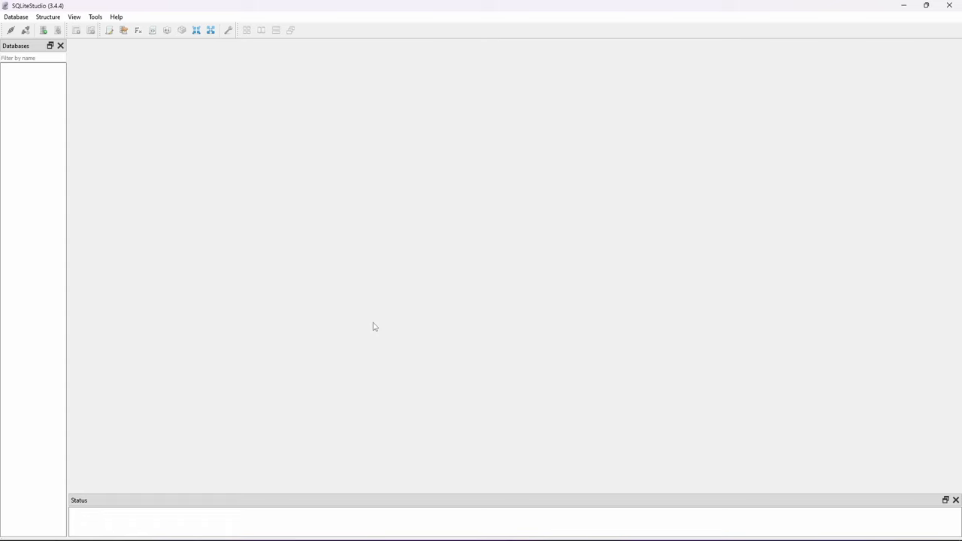
Add FinanceDB.db in SQLiteStudio and browse SalesTable's data to confirm 176 rows
click(20, 16)
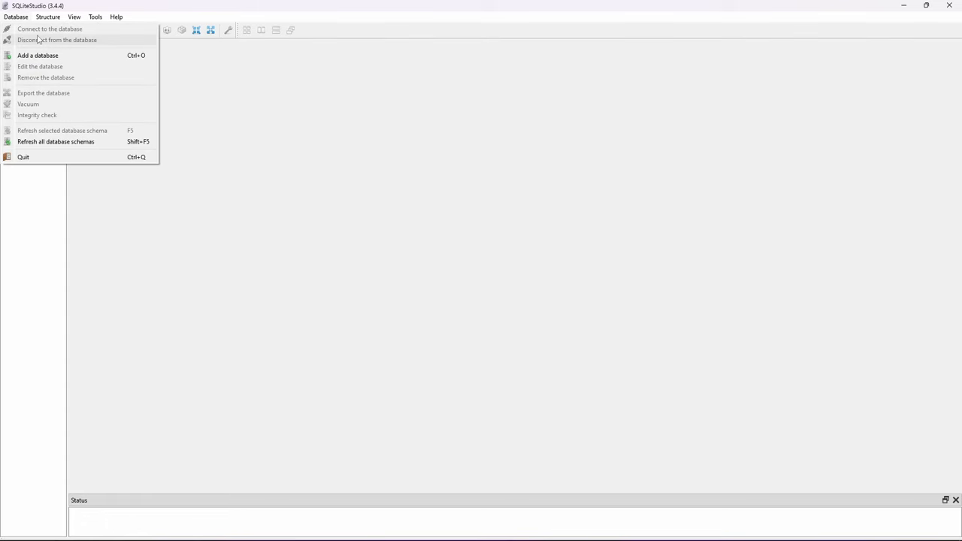
click(42, 54)
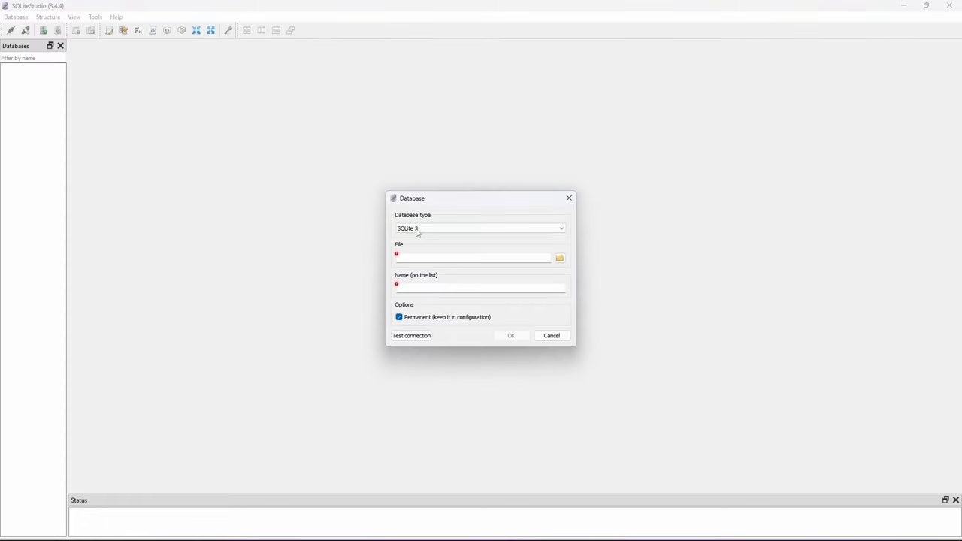
click(559, 257)
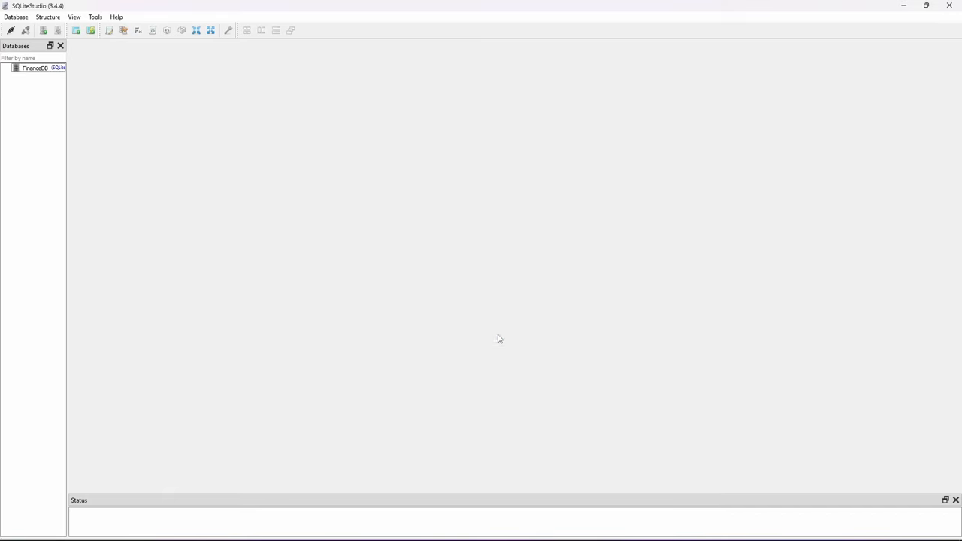
click(36, 71)
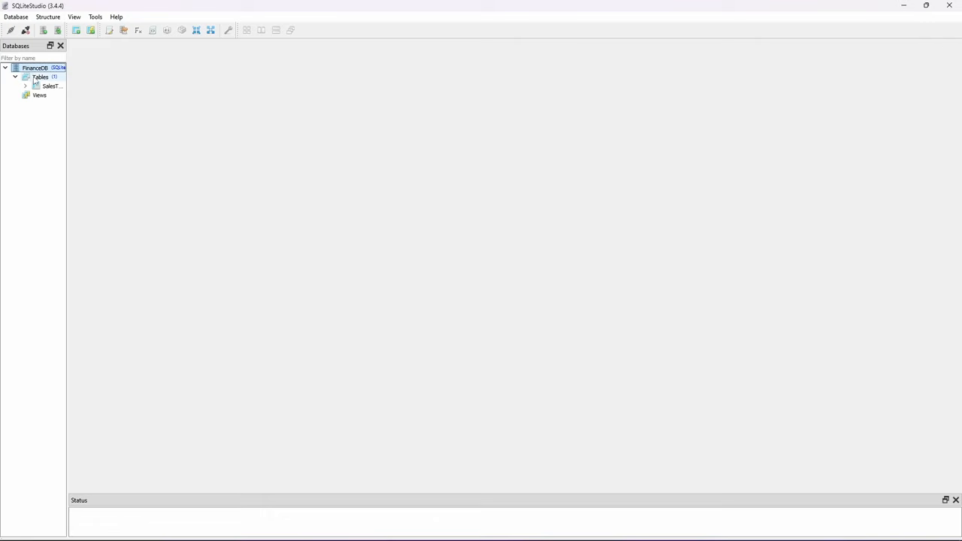
double_click(53, 85)
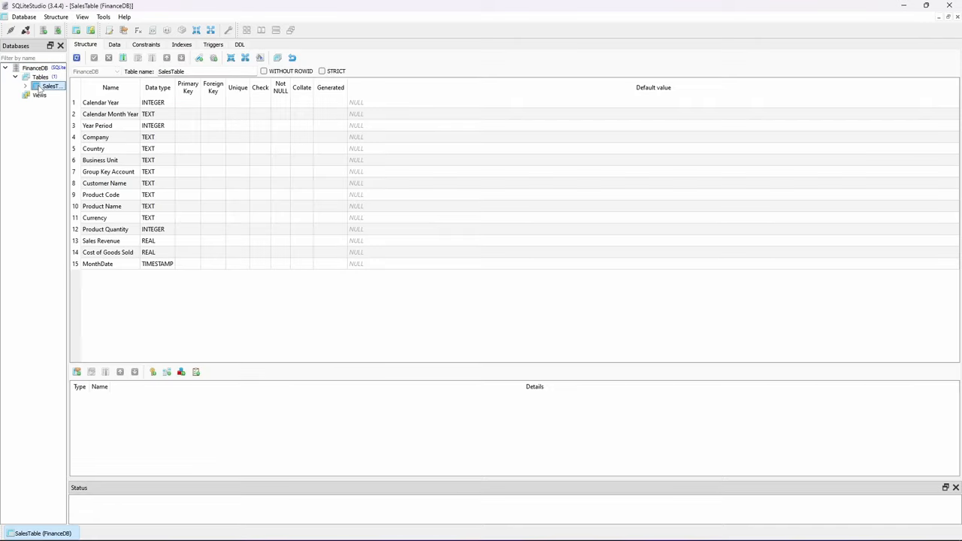
click(114, 44)
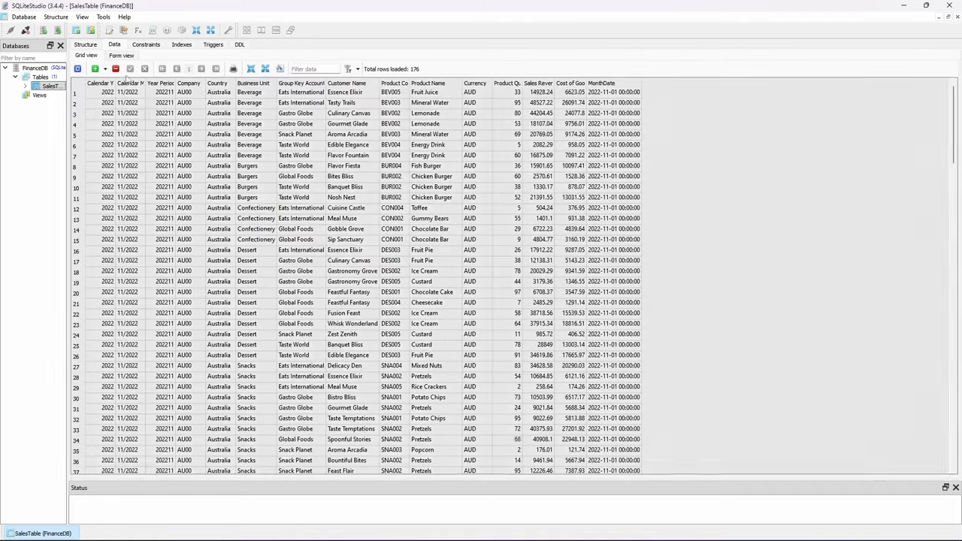
scroll(down, 3)
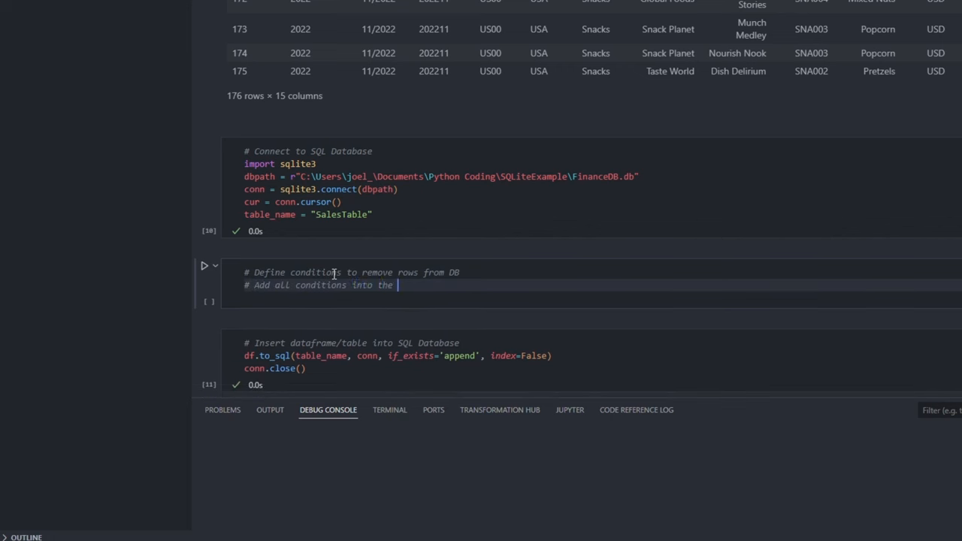
Write comment steps: parameter list, DELETE statement, table-exists check, and conditional execution
text(parameter list)
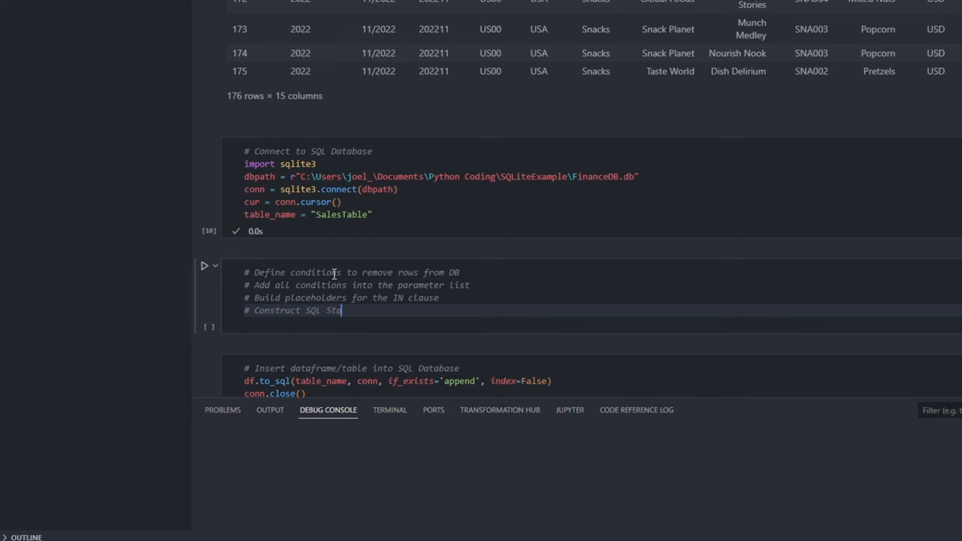
text(tement to Delete rows fulfilling the conditions)
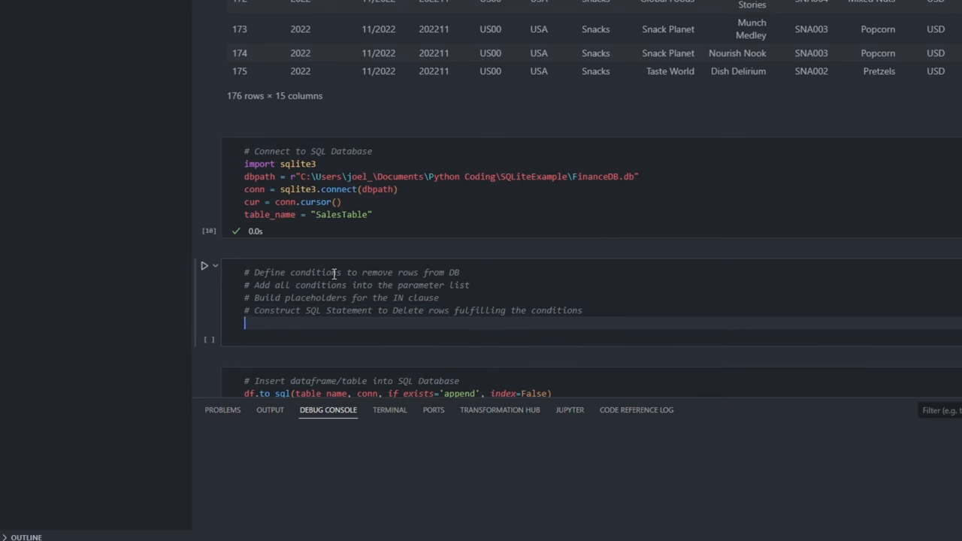
text(# Check if the table exist)
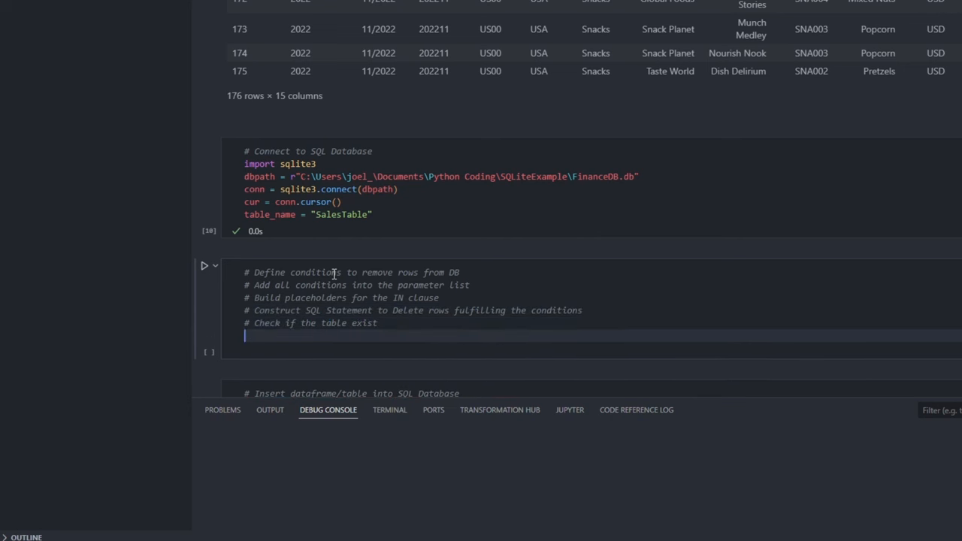
text(# Execute DELETE statement if exist)
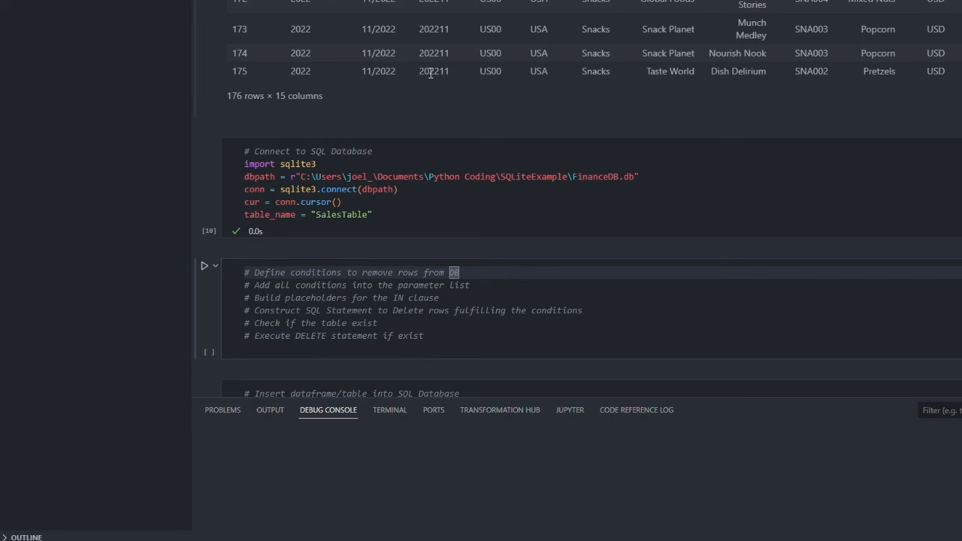
Define unique YearPeriod and companyList values and combine them with np.append into params
text(YearPeriod)
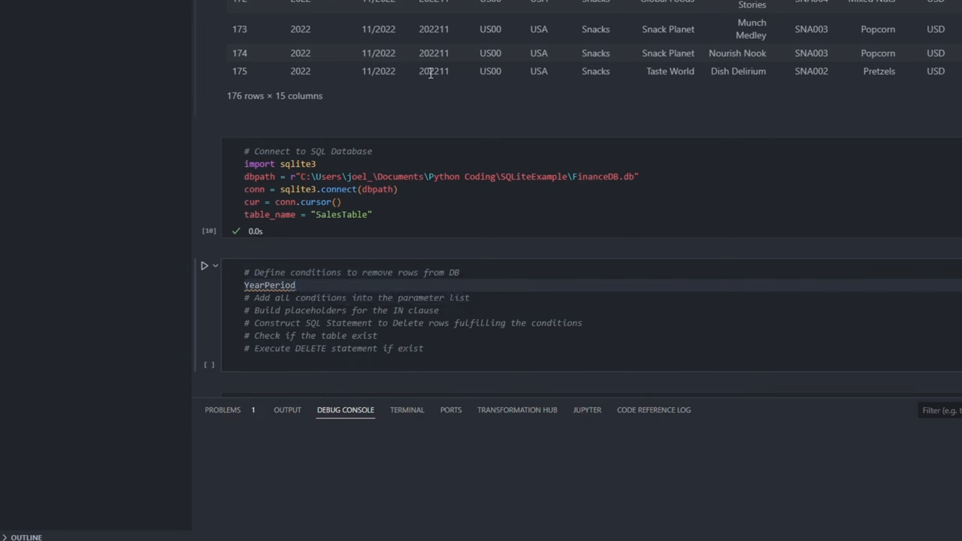
text(= df[''])
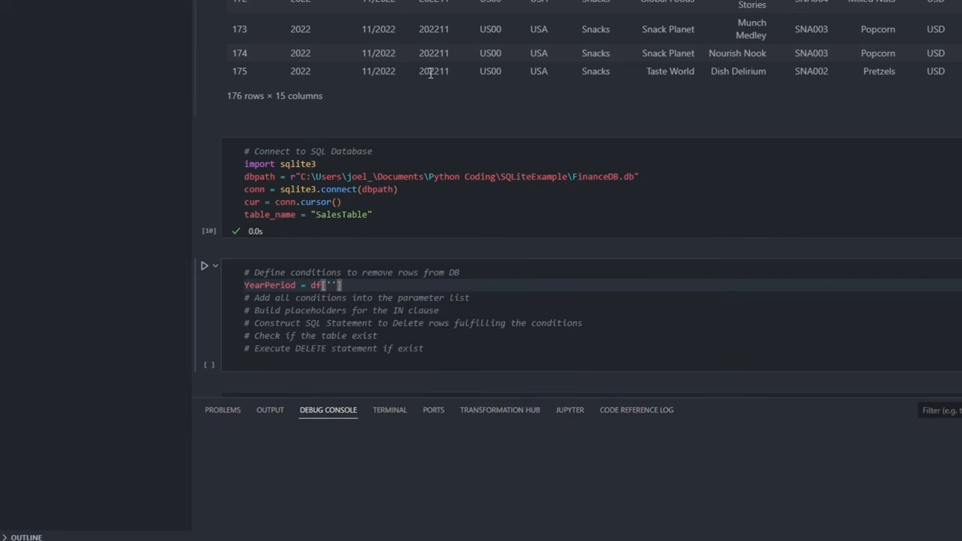
text(Year Period)
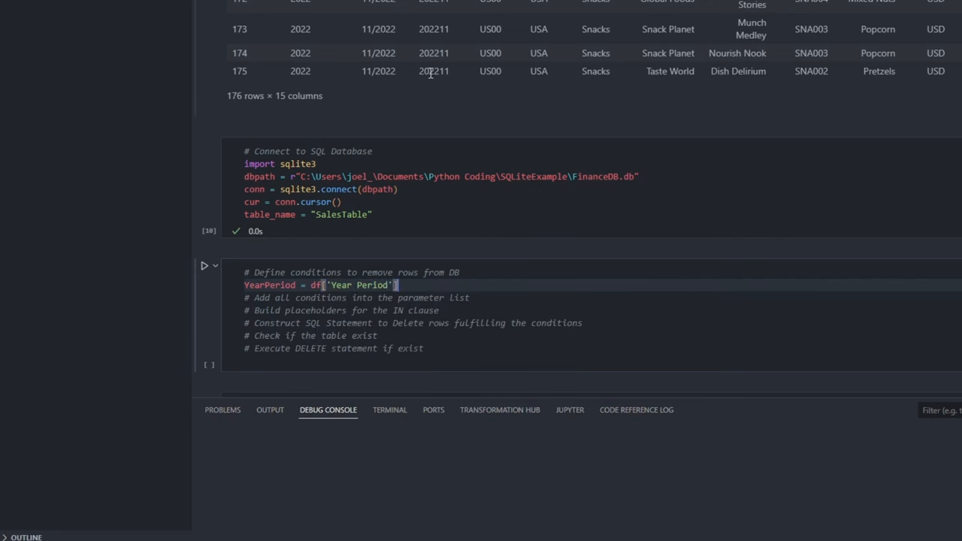
text(.astype(str).unique()
text(companyList = df['Company'].astype)
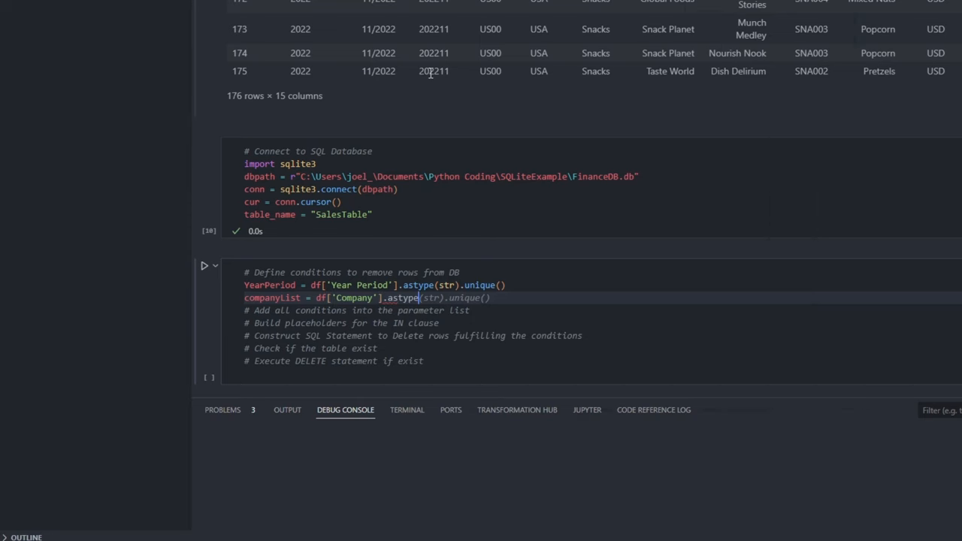
text(YearPeriod)
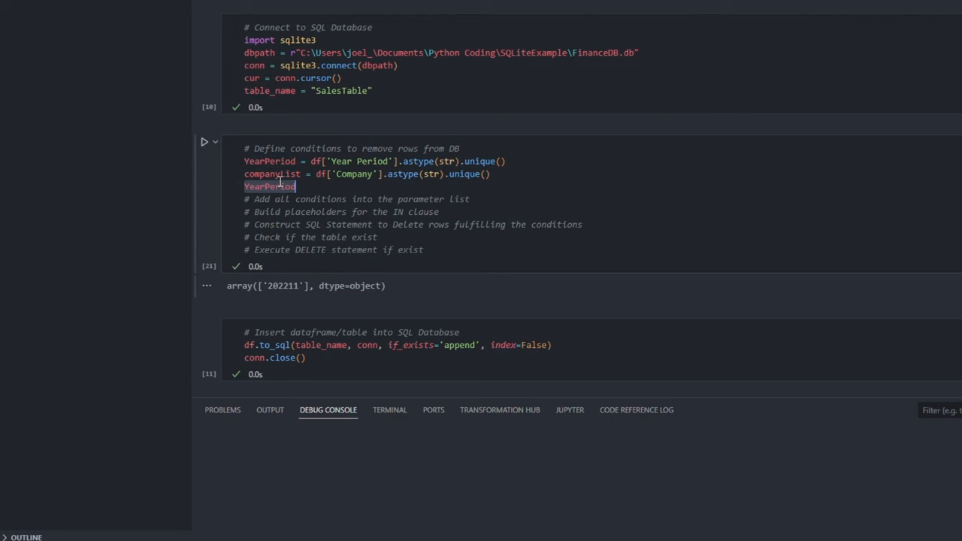
text(compan)
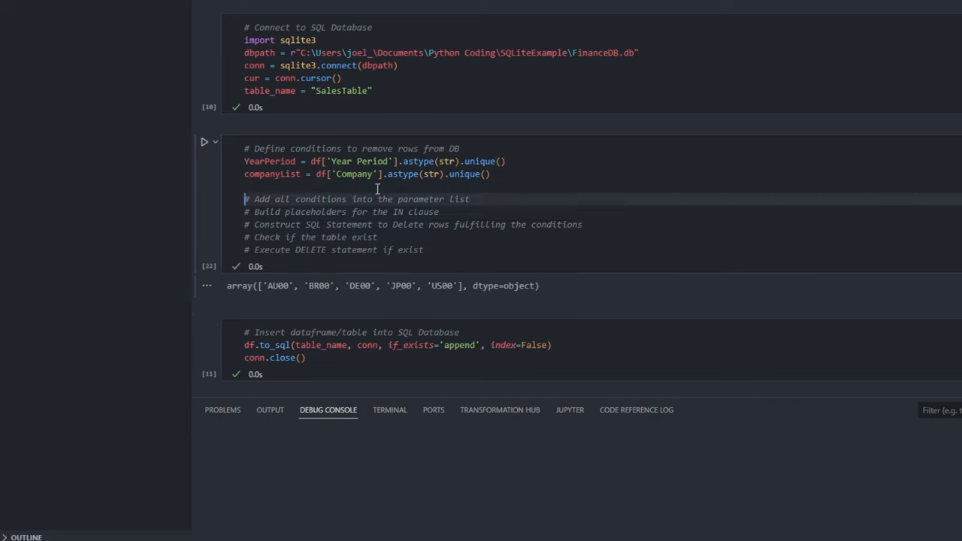
text(params = [])
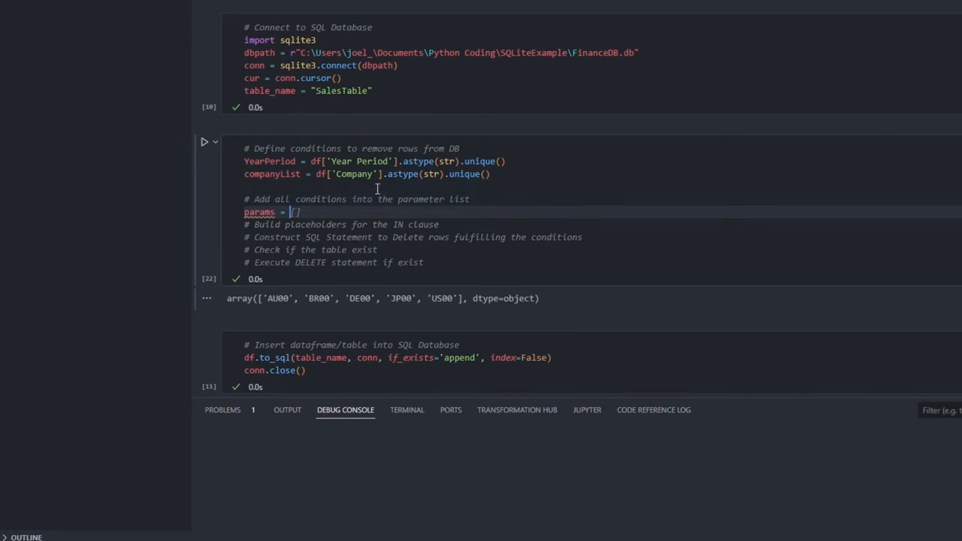
text(np.append(YearPeriod, companyList))
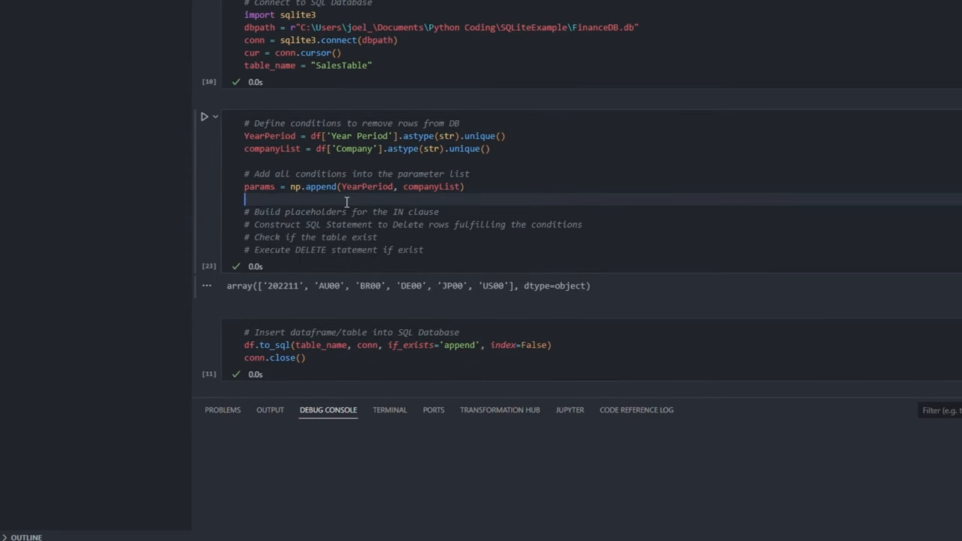
Add placeholder_1/placeholder_2 and a delete_query f-string filtering Year Period and Company IN placeholders
text(placeholder 1)
text(placeholder_2 = ', '.join('?' for _ in companyList)
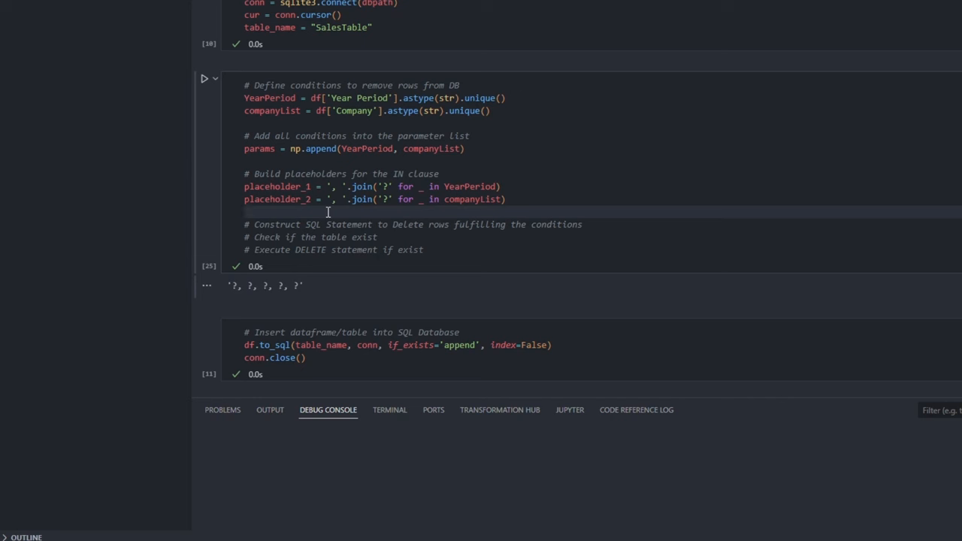
text(sql = f""")
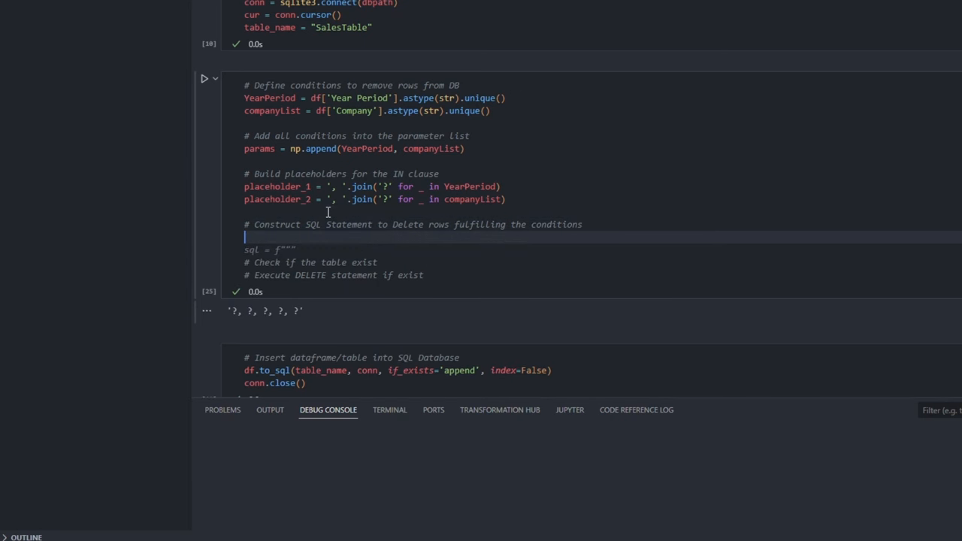
text(delete_query = f"""DELETE FROM sales_table WHERE Year Period IN ({placeholder_1}) AND Company IN ({placeholder_2})""")
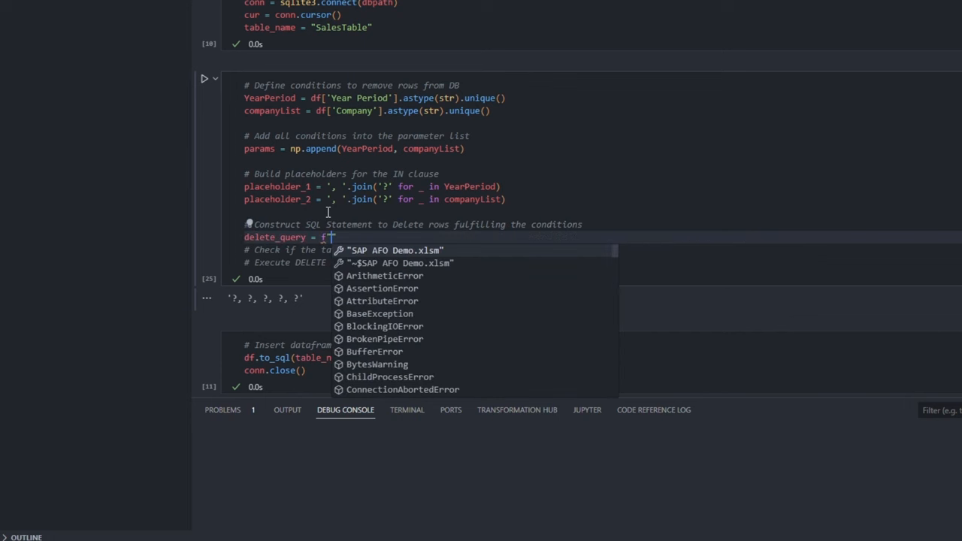
text("DELETE)
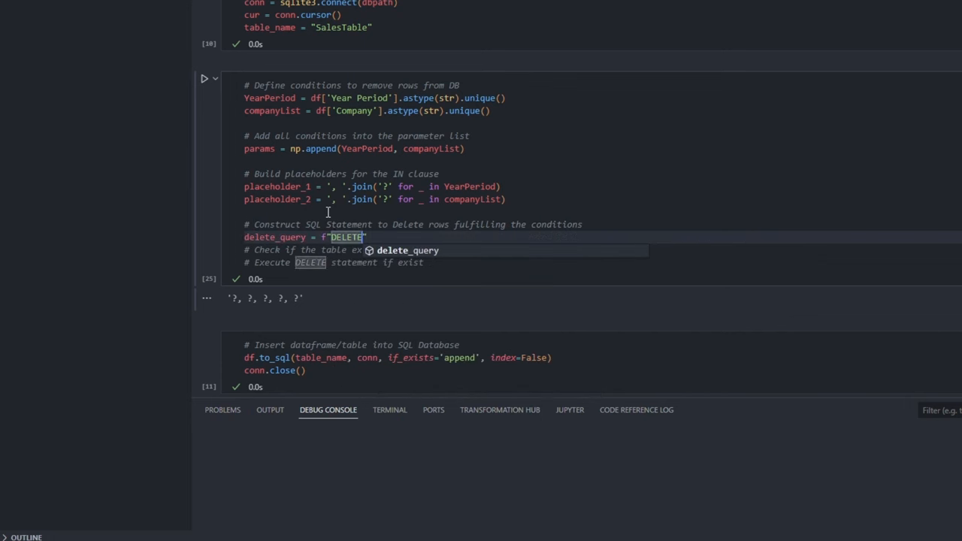
text(FROM {table_name} WHERE [Year Period] IN)
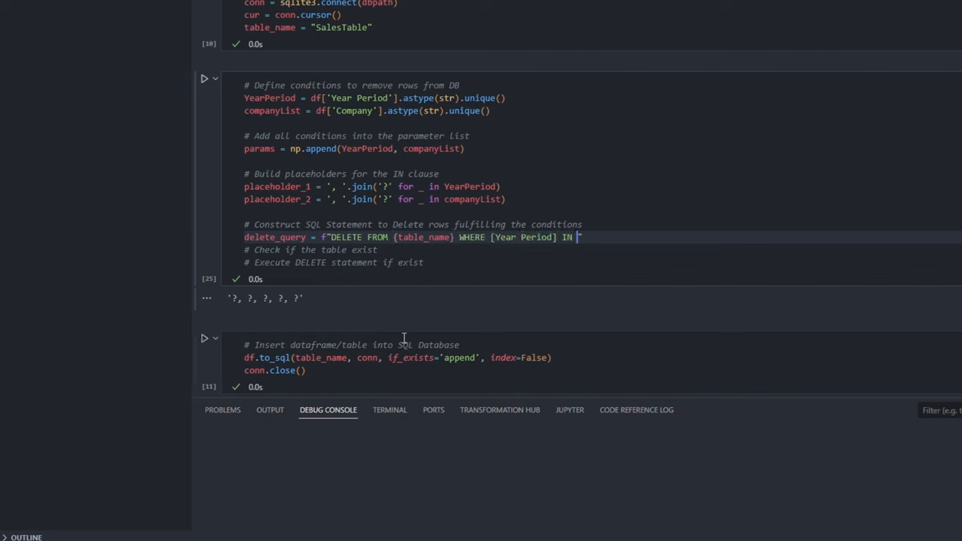
text(({placeholder_1})))
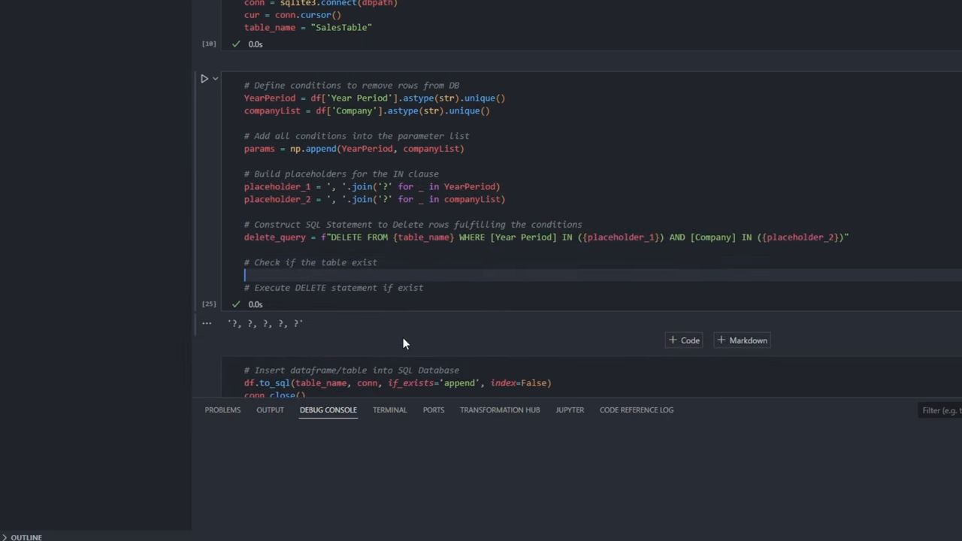
Write query selecting name from sqlite_master where type='table' and name matches table_name
text(query = f"SELECT name FROM ")
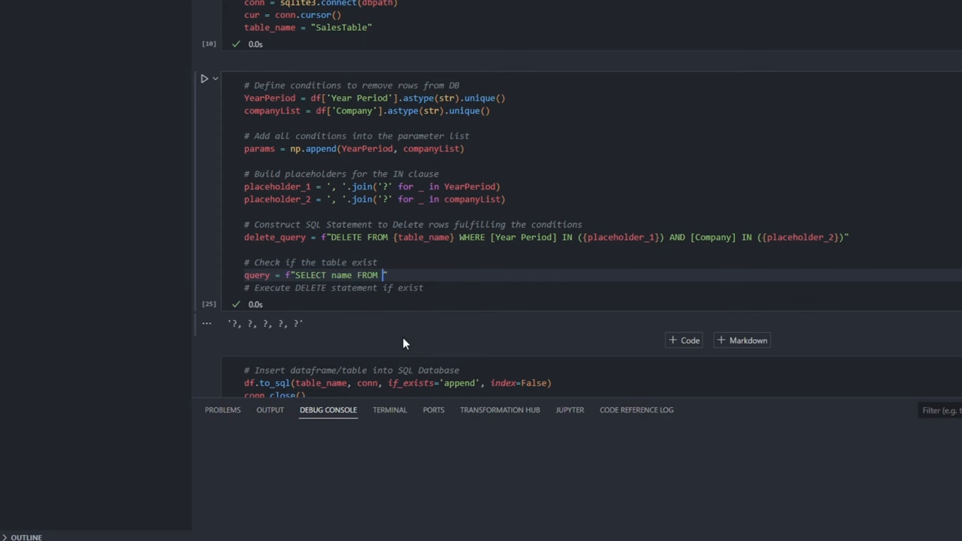
text(sqlite_master WHERE type=)
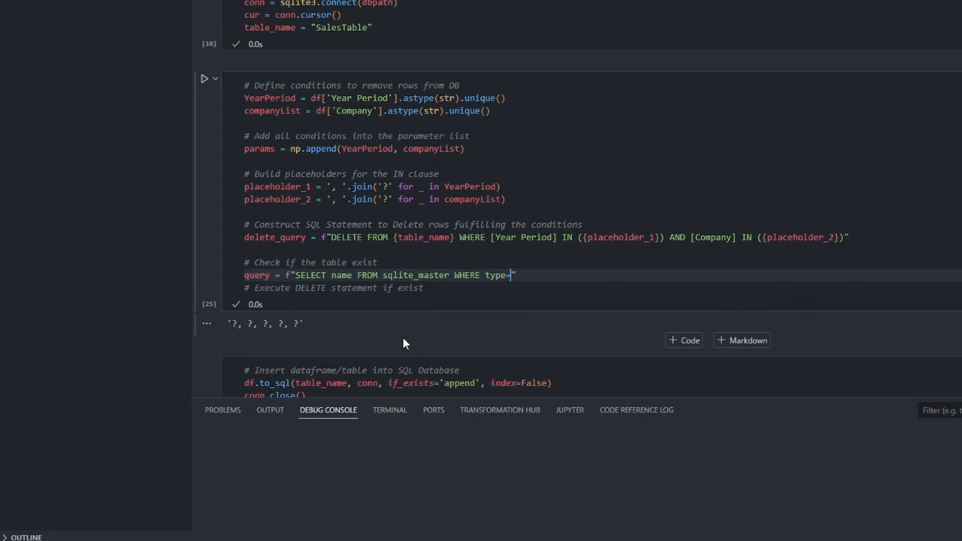
text('table' AND name='{}')
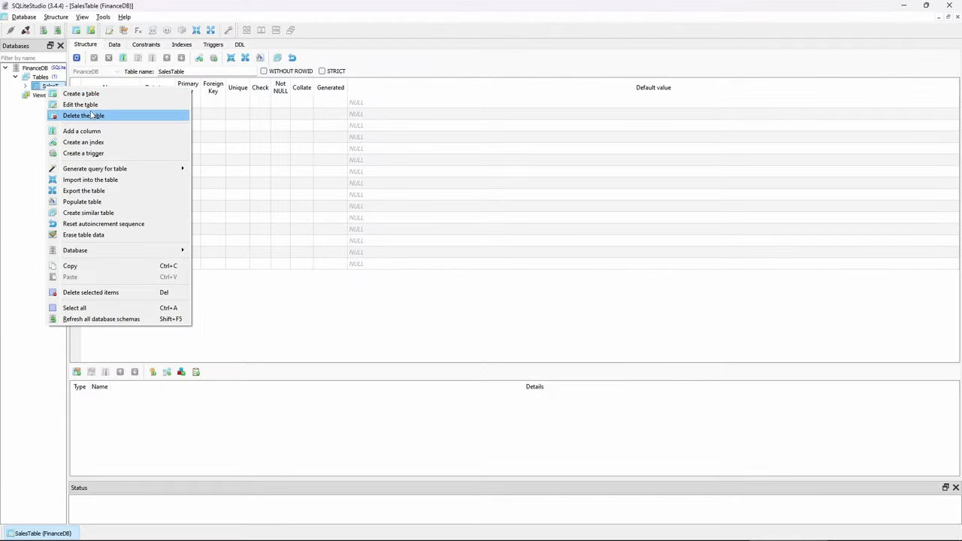
Delete SalesTable from FinanceDB in SQLiteStudio, then Run All cells in the notebook
click(84, 115)
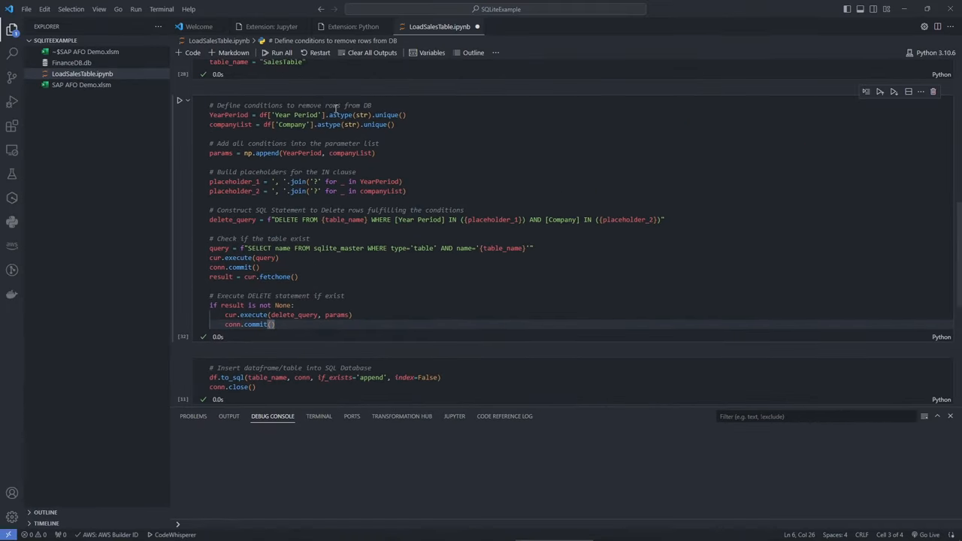
mouse_move(297, 52)
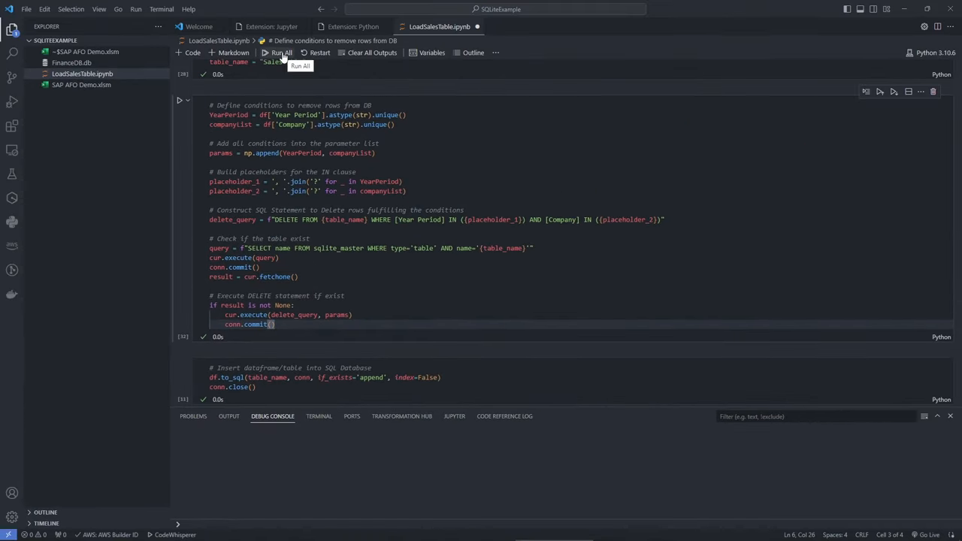
click(280, 52)
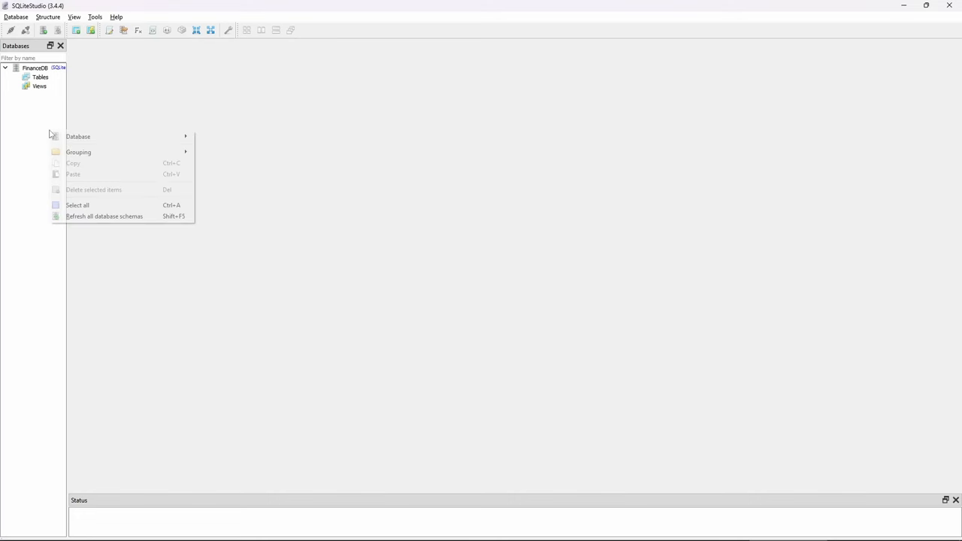
Open the recreated SalesTable in SQLiteStudio
double_click(43, 76)
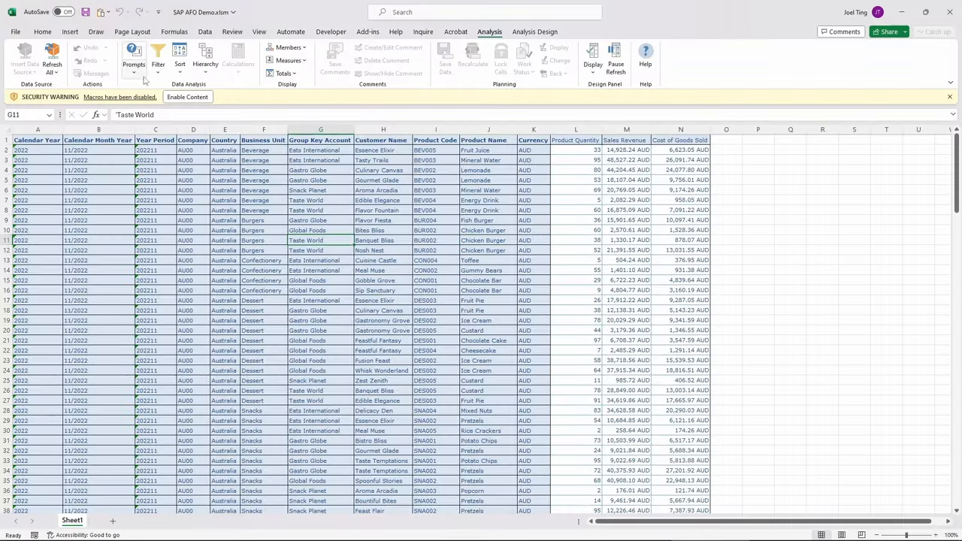
Open the Analysis Prompts and select the Year Period value 202211
click(132, 59)
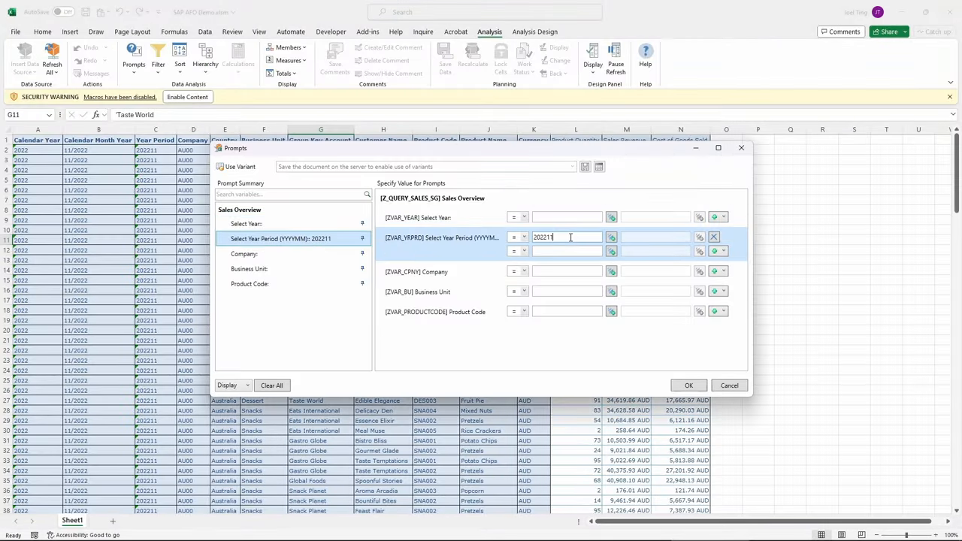
click(688, 384)
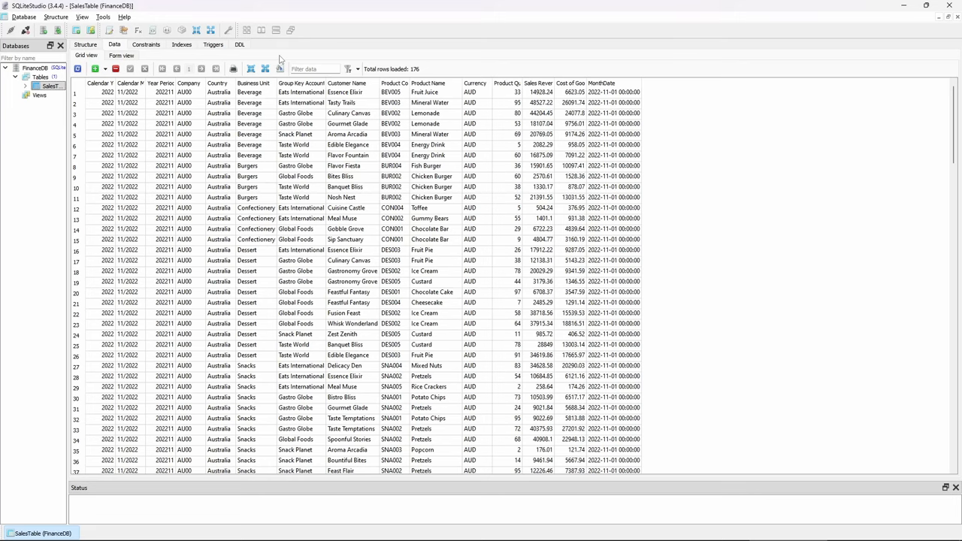
Refresh SalesTable's data to show 384 rows
click(79, 68)
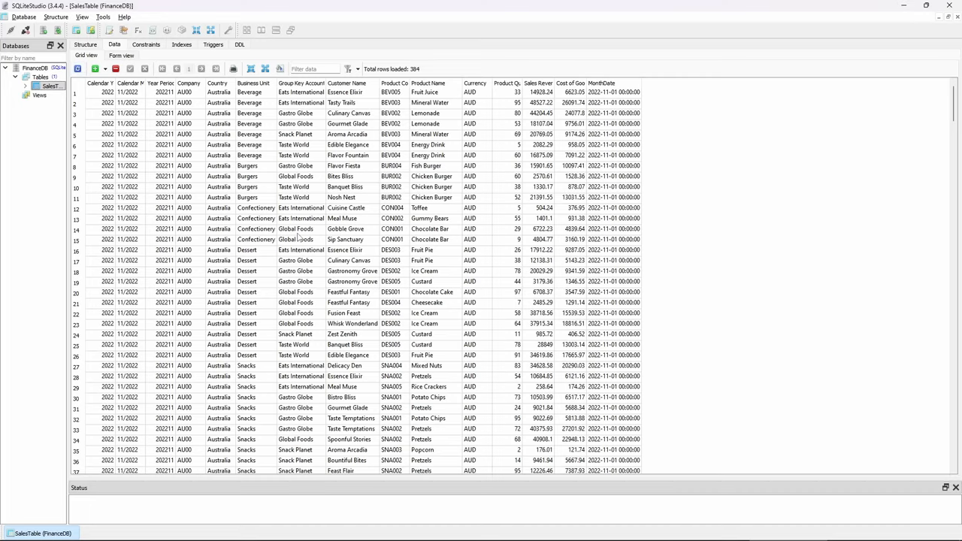
scroll(down, 3)
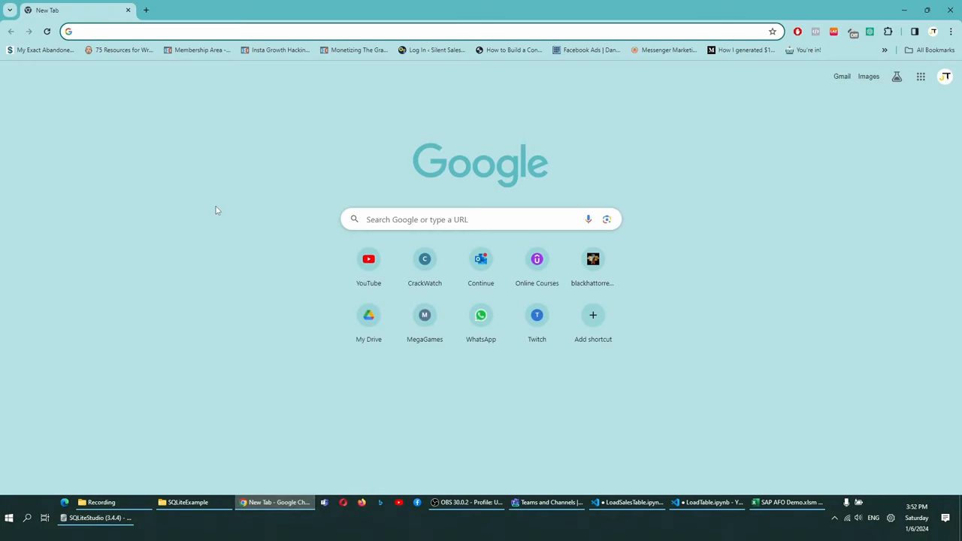
Search 'sqlite odbc' and download sqliteodbc_w64.exe from ch-werner.de, keeping the file
text(sqlite odbc driver)
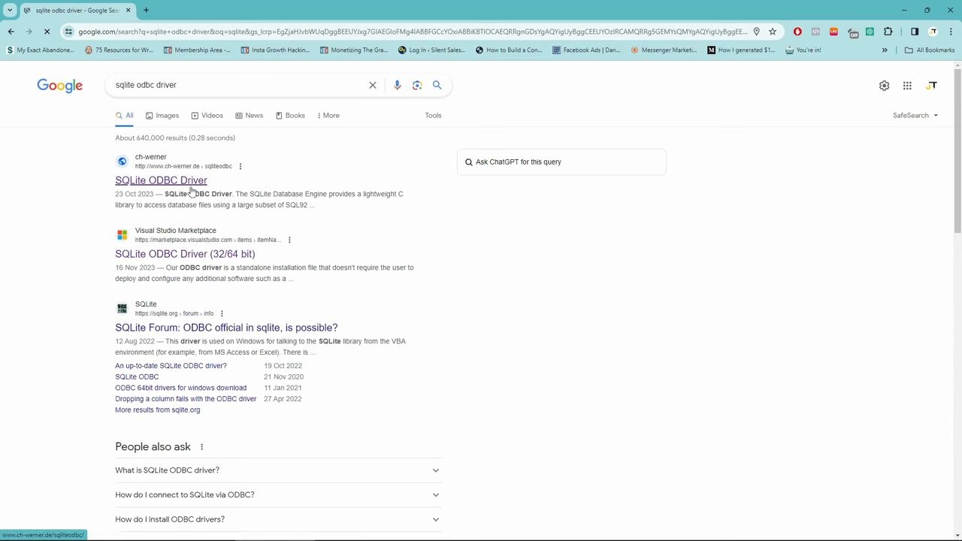
click(160, 181)
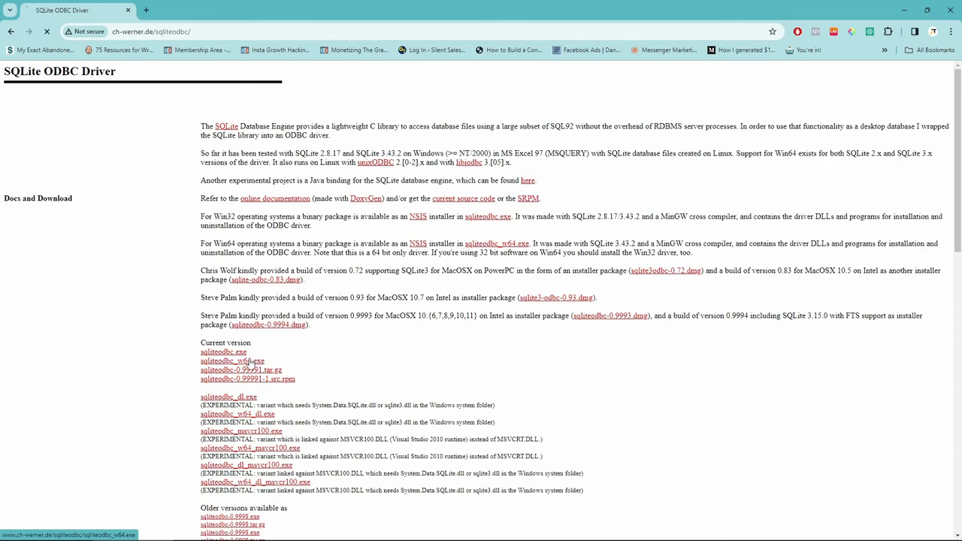
click(231, 368)
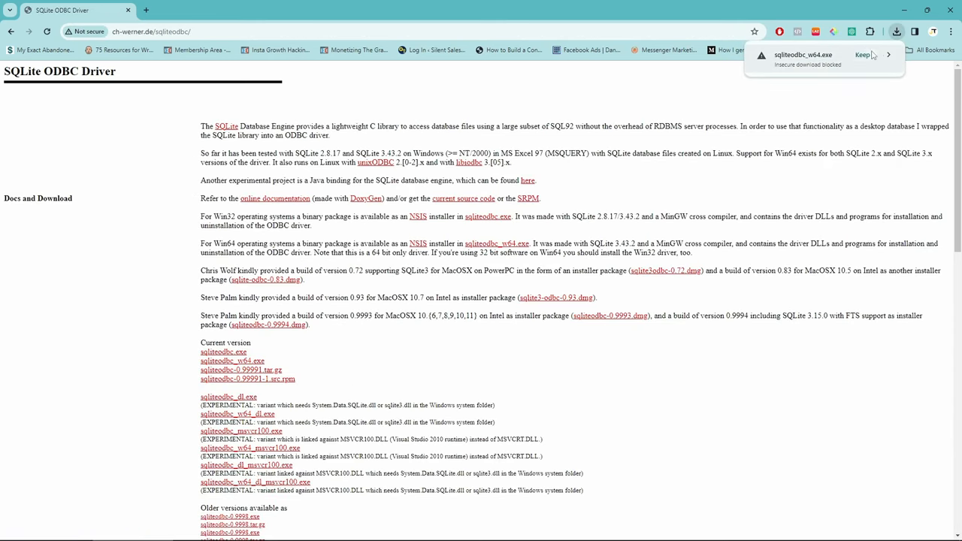
click(874, 53)
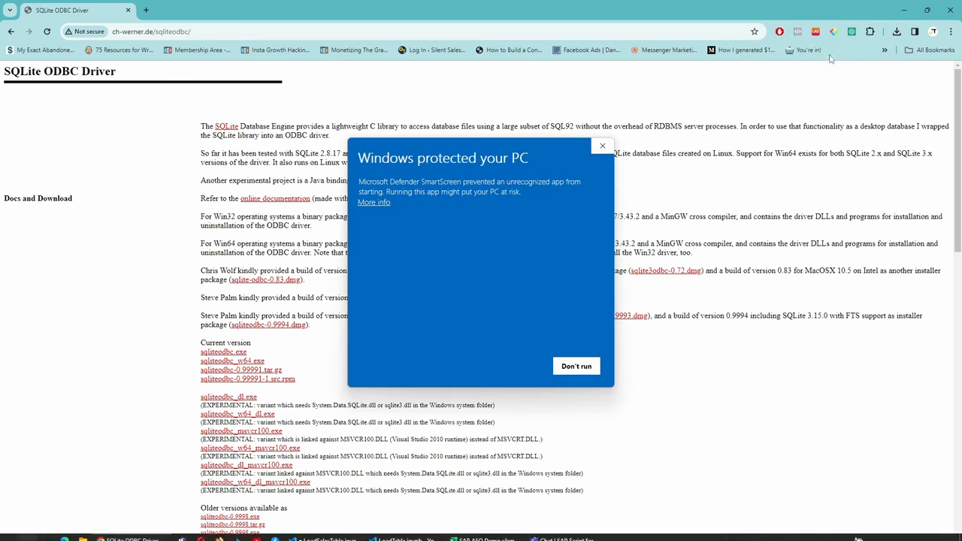
Run the installer and install the SQLite ODBC Driver for Win64 with default settings
click(576, 366)
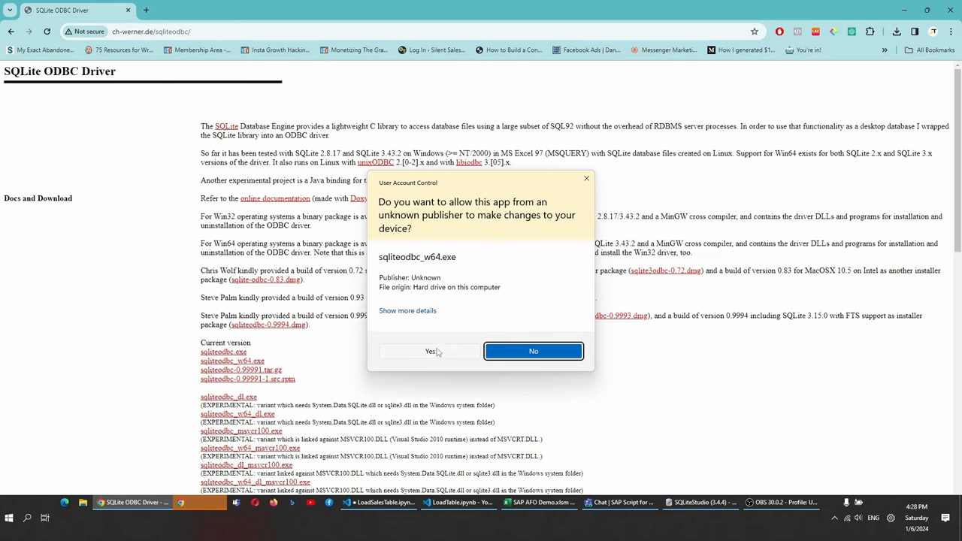
click(430, 351)
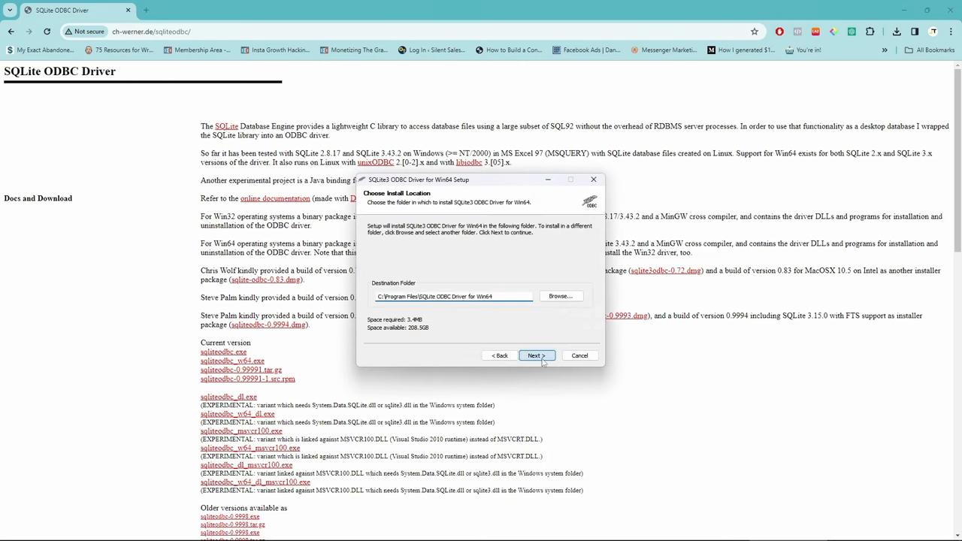
click(536, 355)
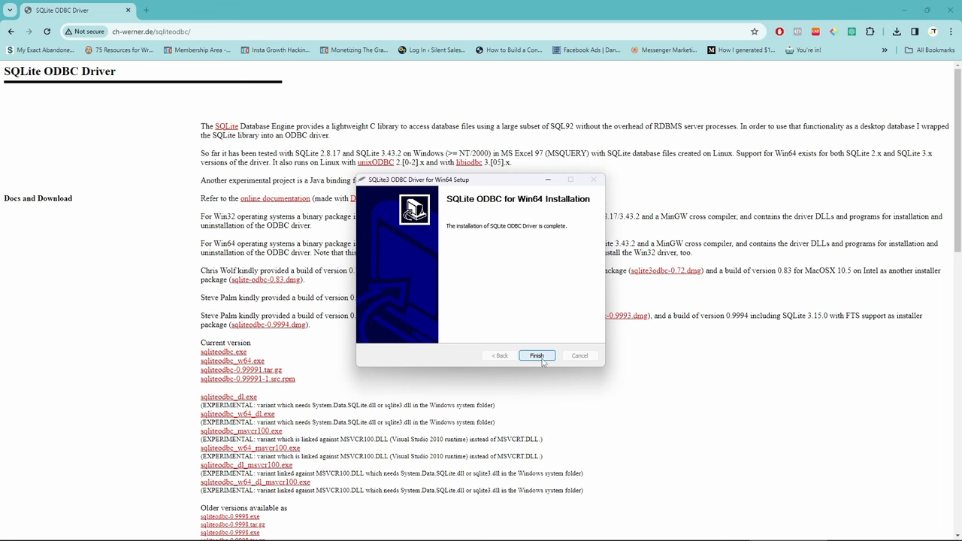
click(536, 355)
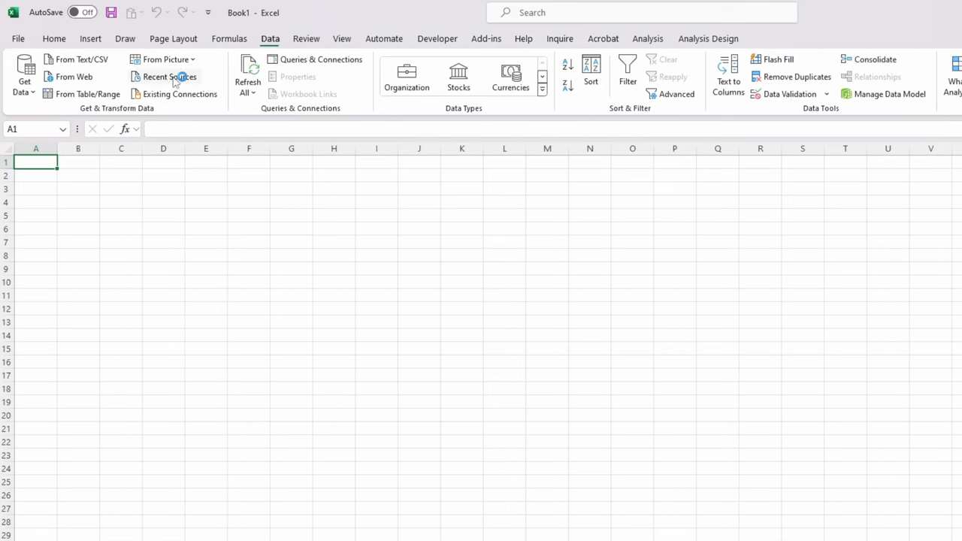
Import via ODBC from SQLite3 Datasource with the FinanceDB.db connection string and SELECT * FROM SalesTable
click(21, 72)
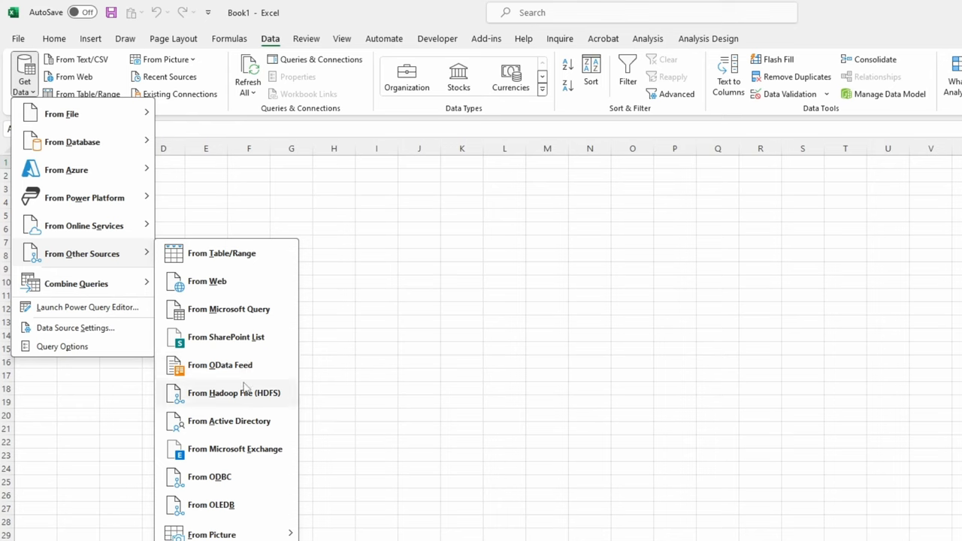
mouse_move(227, 484)
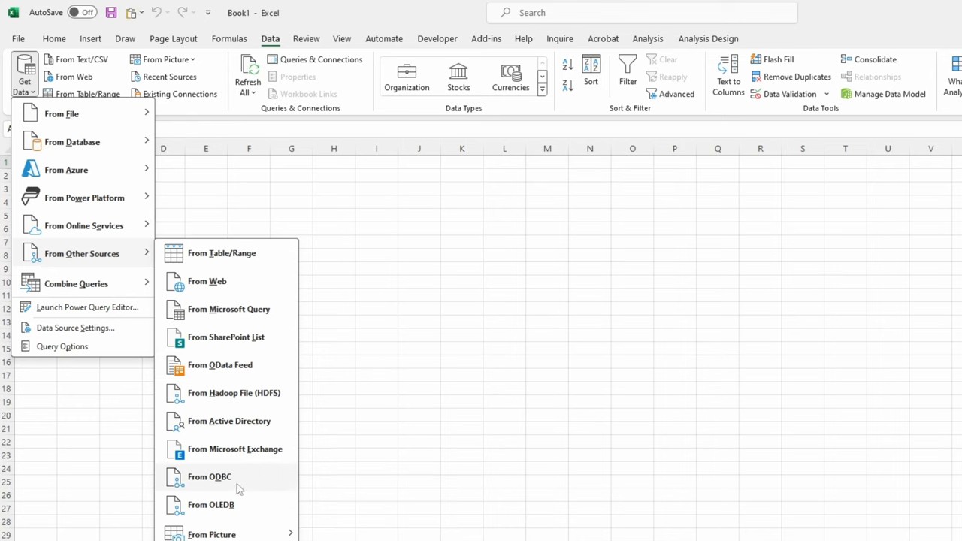
click(209, 476)
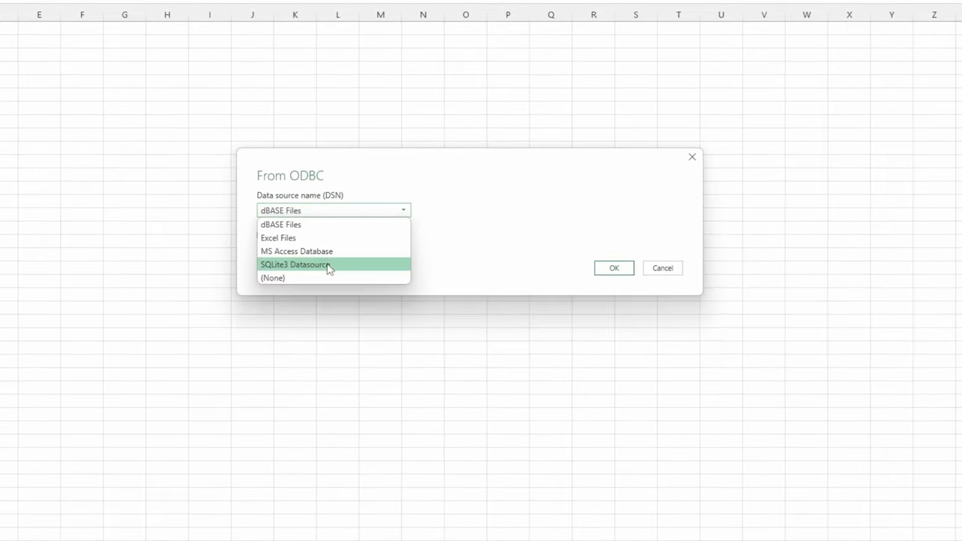
click(294, 265)
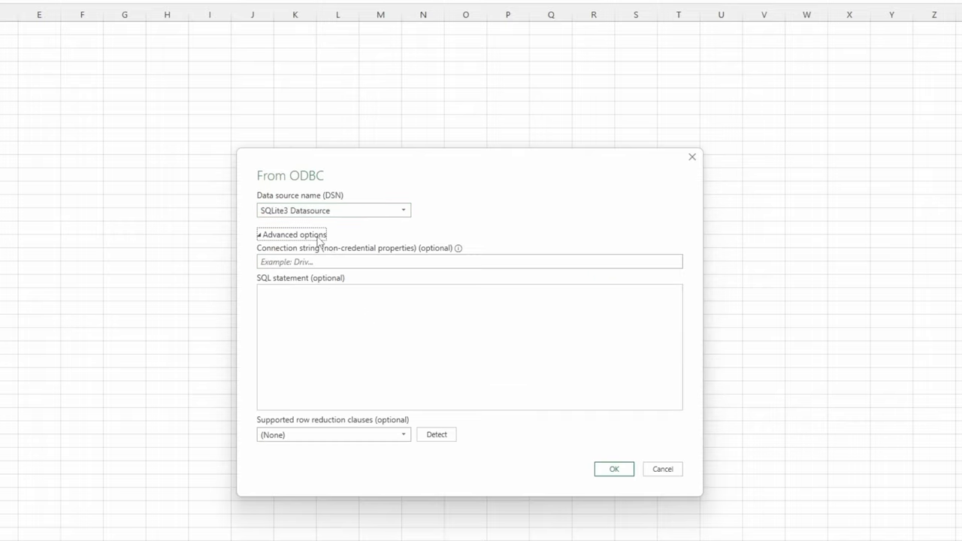
text(database=C:\Users\joel_\Documents\Python Coding\SQLiteExample\FinanceDB.db)
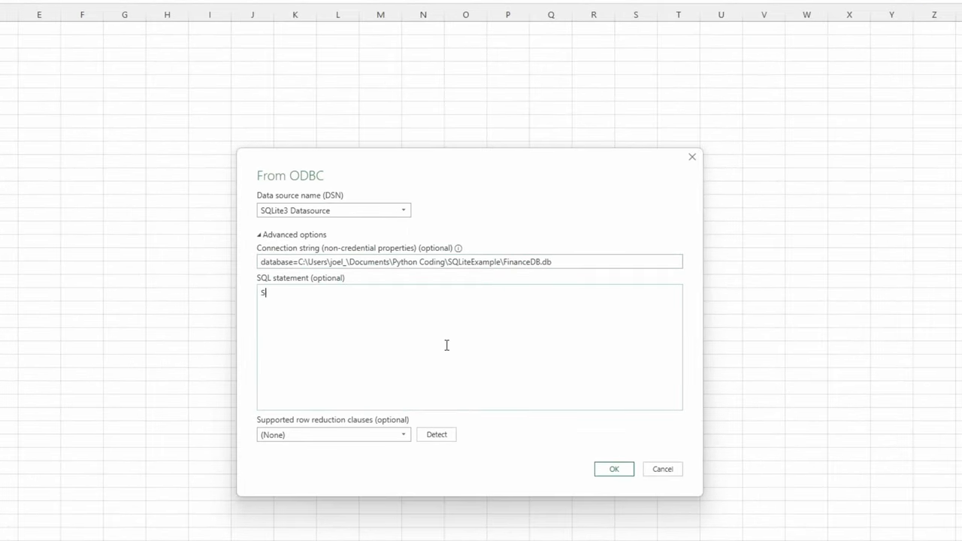
text(ELECT *)
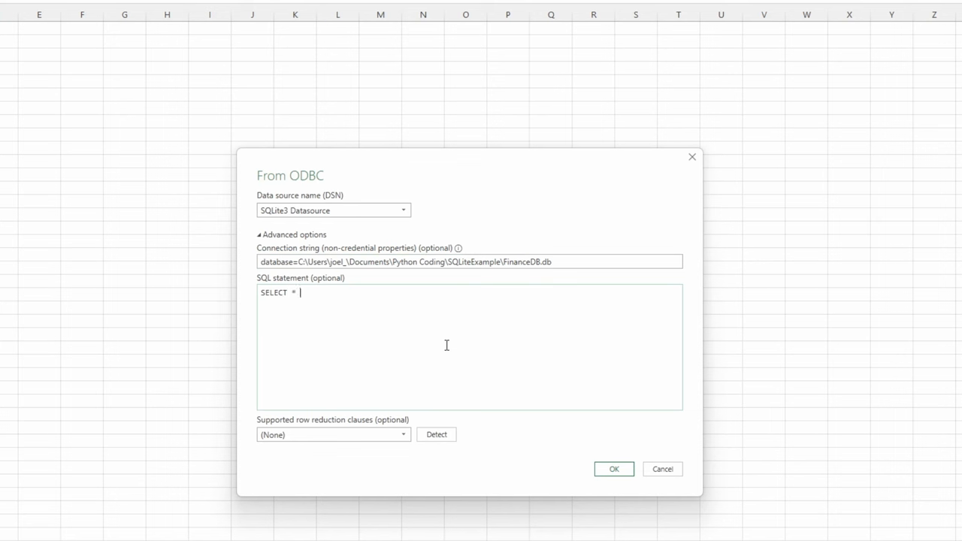
text(FROM SalesTable)
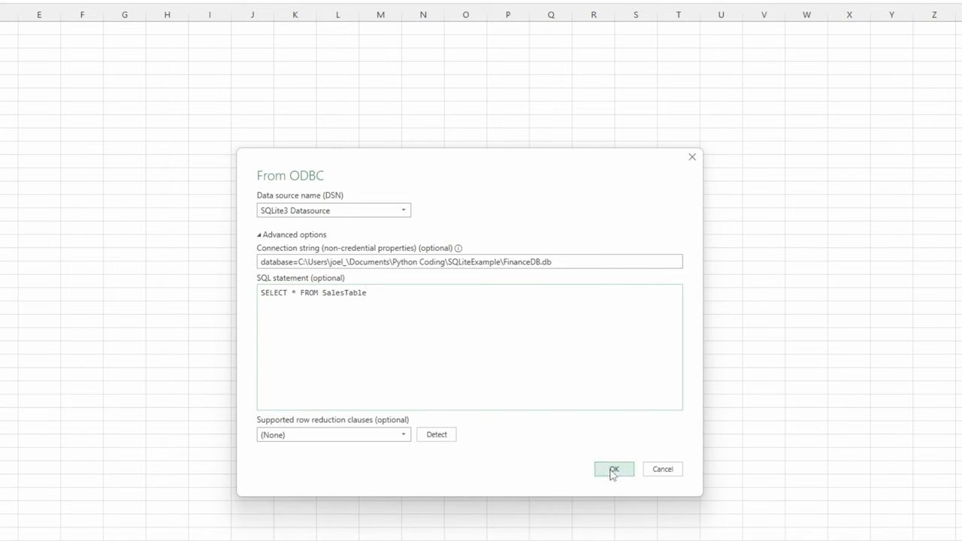
click(612, 469)
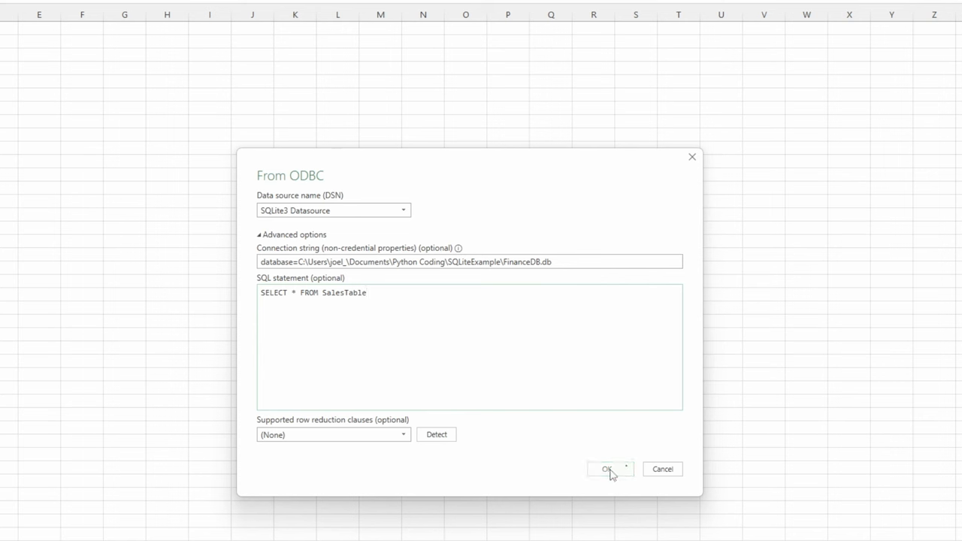
Connect with default credentials and open the sales data in Power Query
click(608, 469)
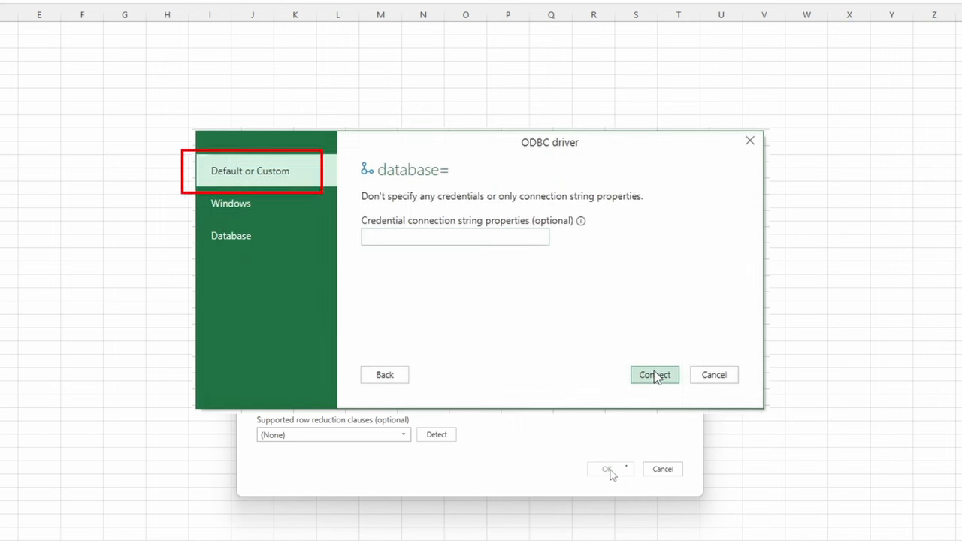
click(654, 375)
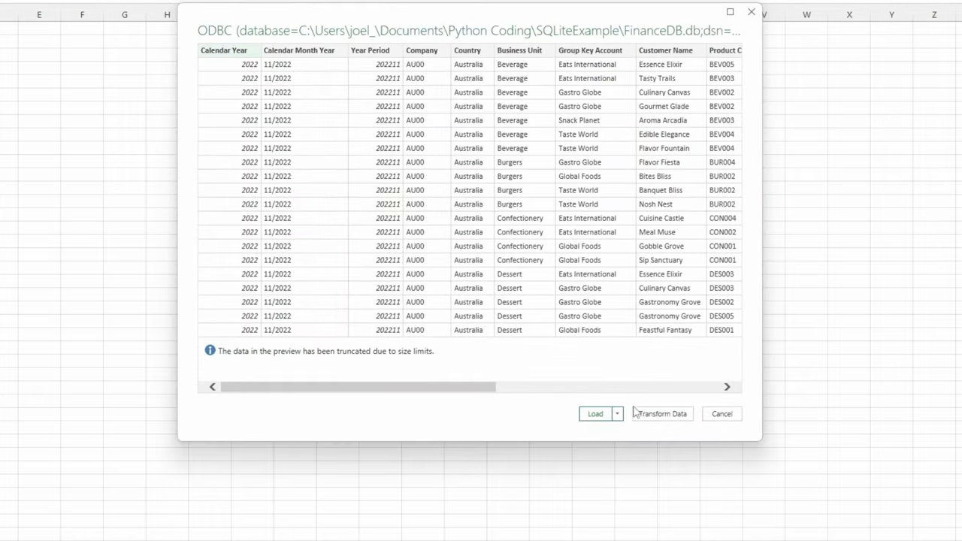
click(663, 414)
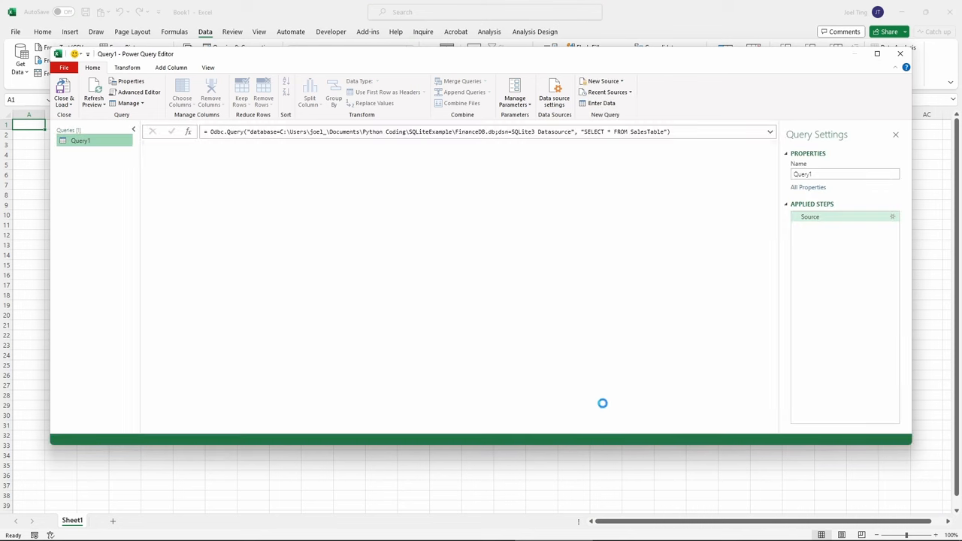
Rename the query from Query1 to SalesTable
click(91, 98)
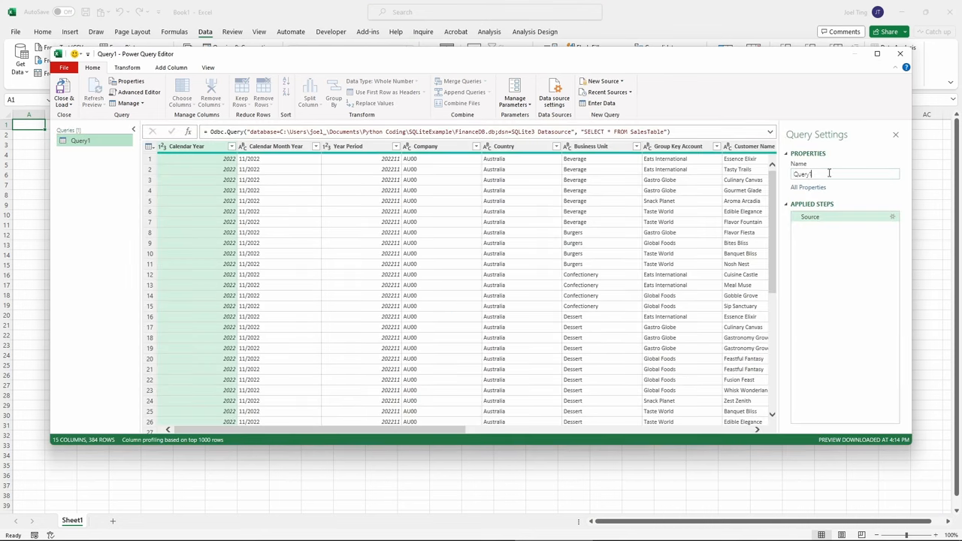
text(Sales)
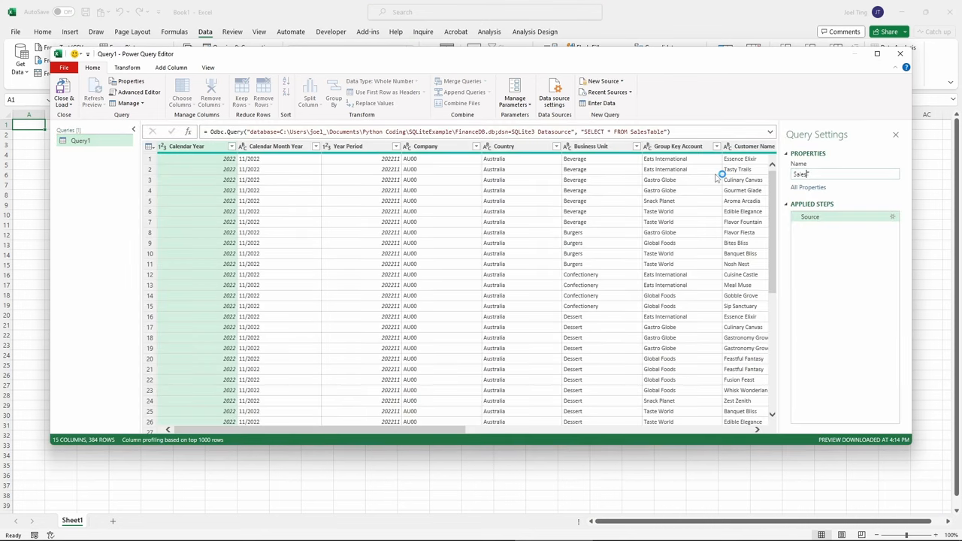
text(SalesTable)
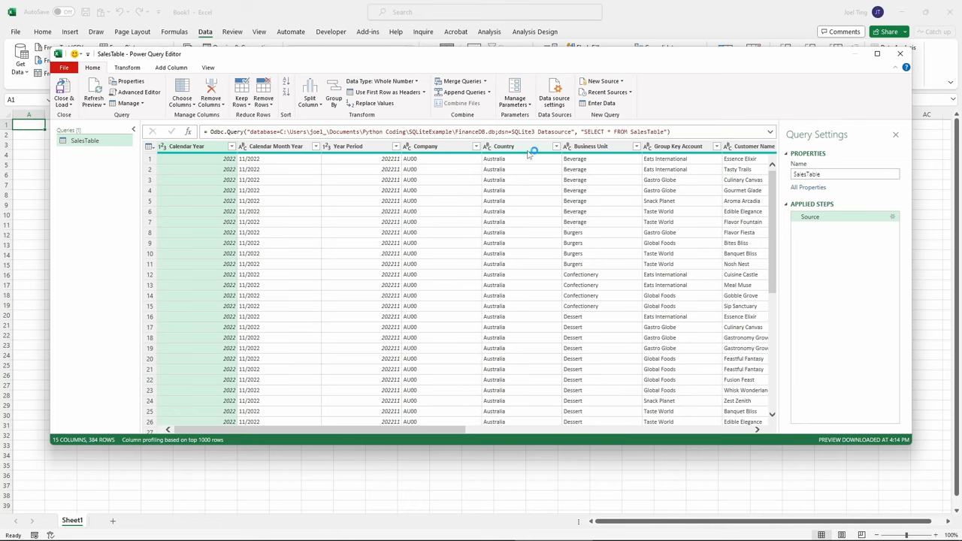
Create a SQLiteDB parameter holding the FinanceDB.db path and reference it in SalesTable's source
click(872, 63)
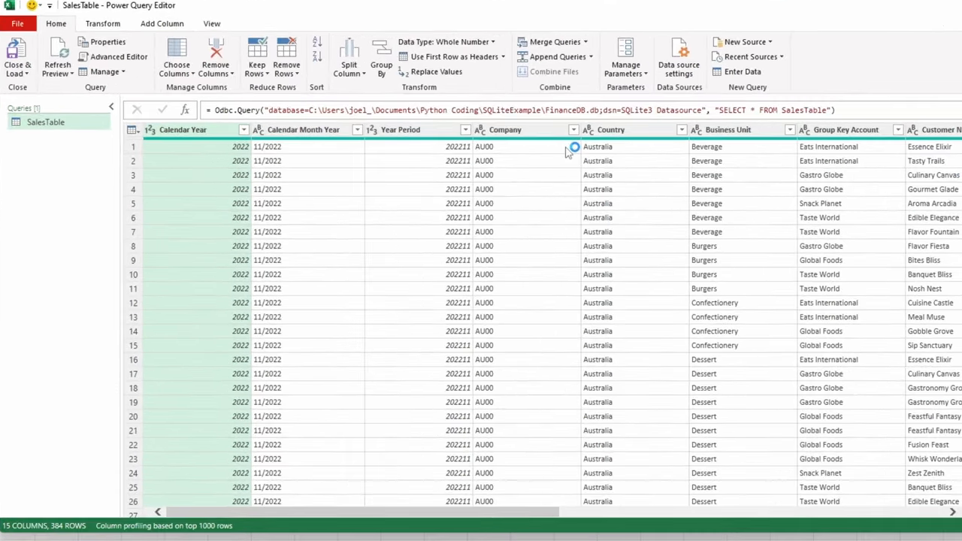
mouse_move(605, 78)
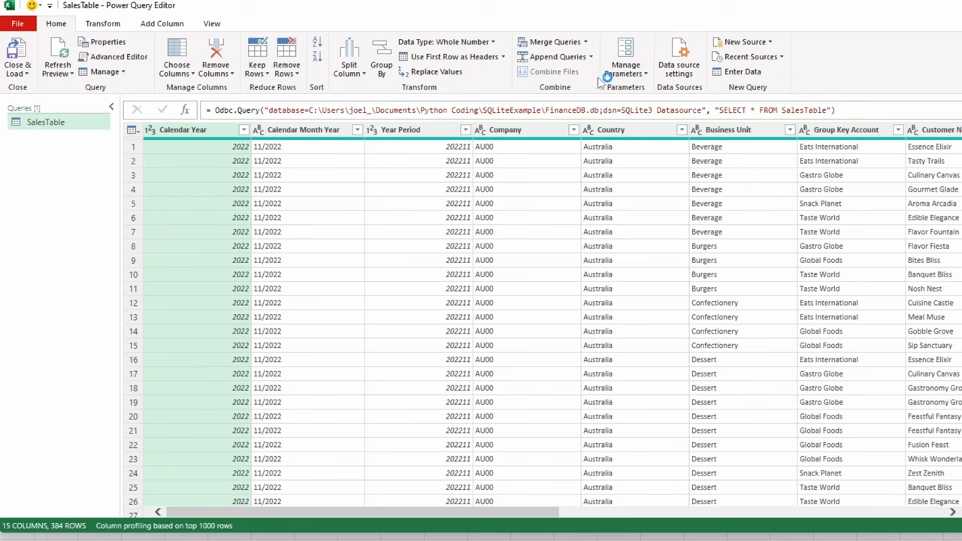
click(625, 64)
text(SQLiteDB)
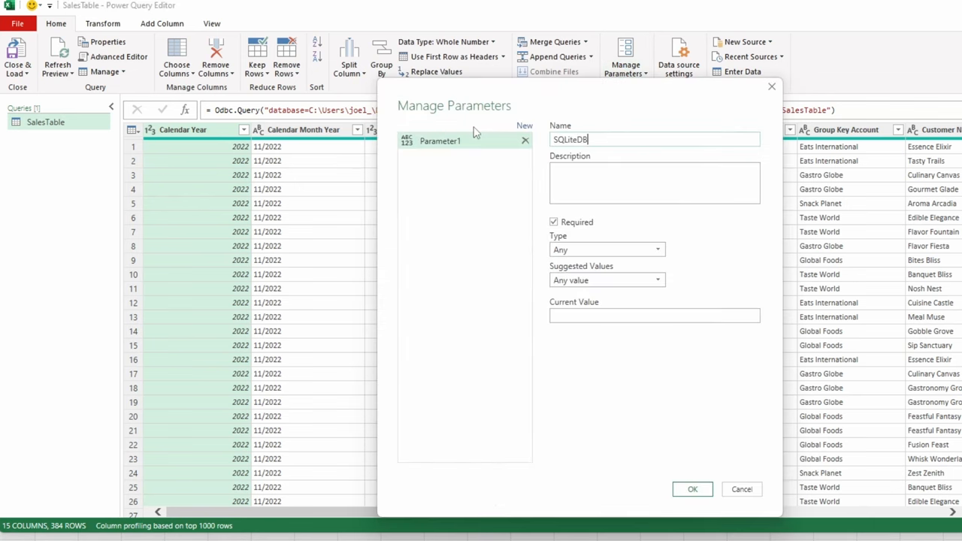
click(691, 490)
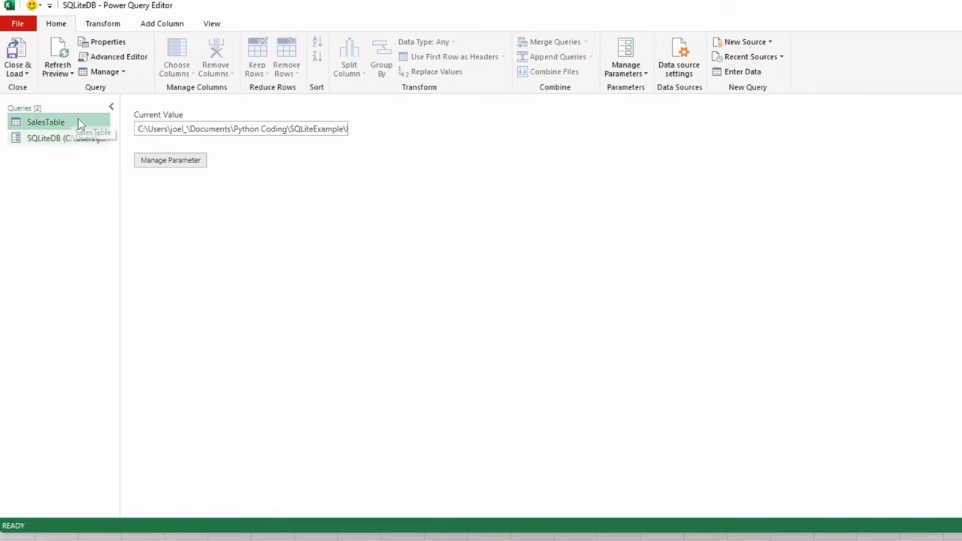
click(45, 122)
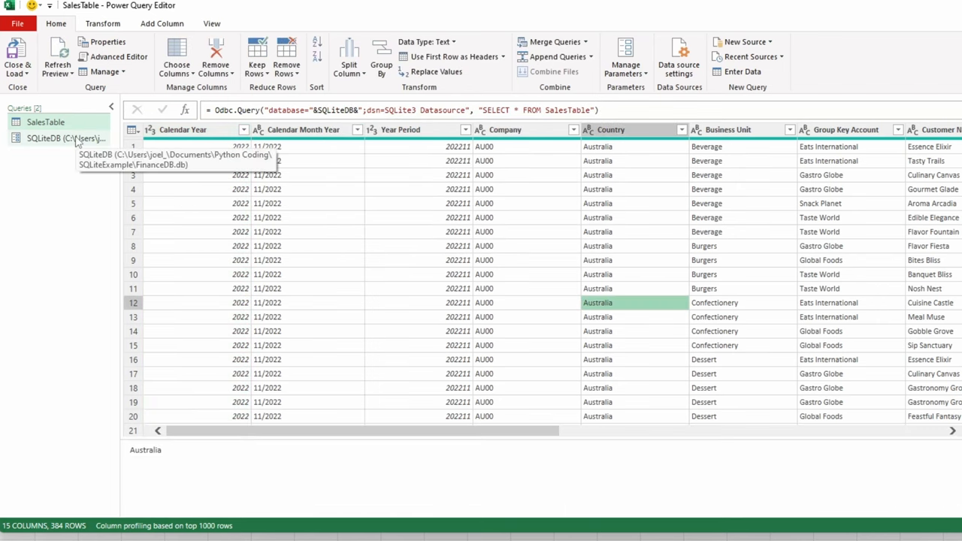
click(60, 138)
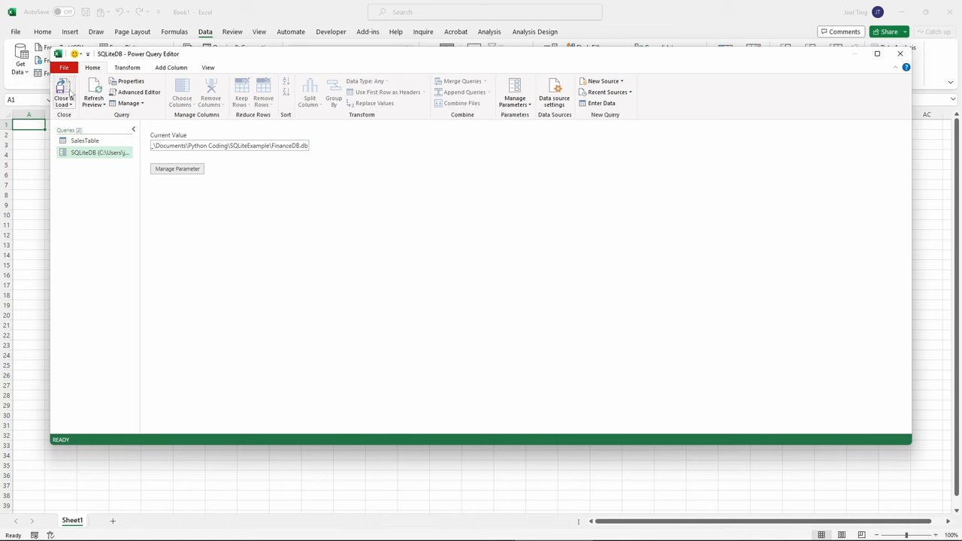
Load SalesTable as a table onto the existing worksheet, then add Sheet2
click(63, 92)
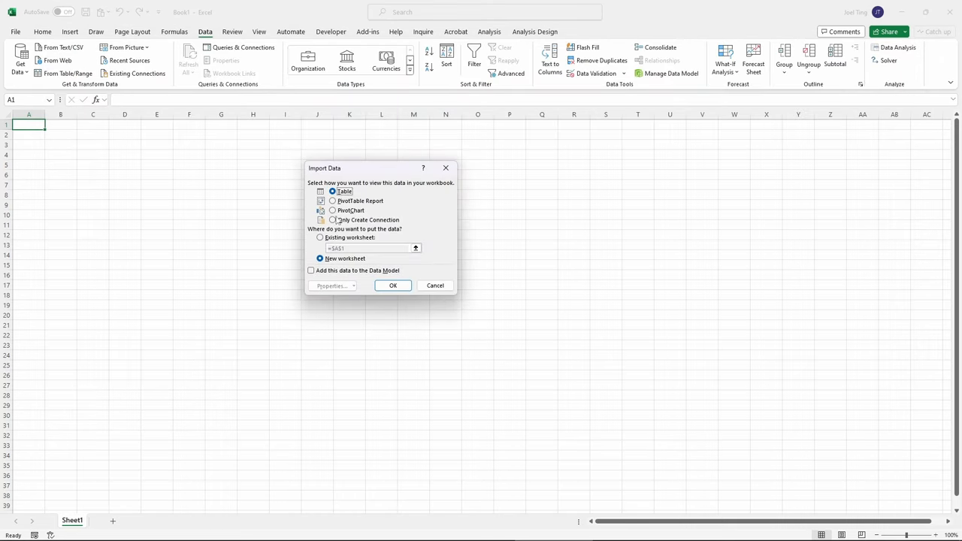
click(320, 237)
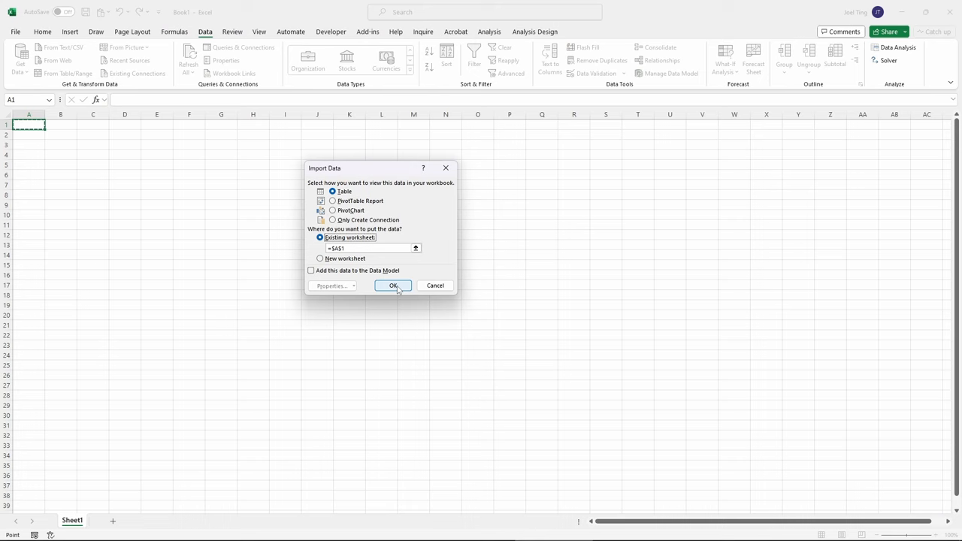
click(392, 285)
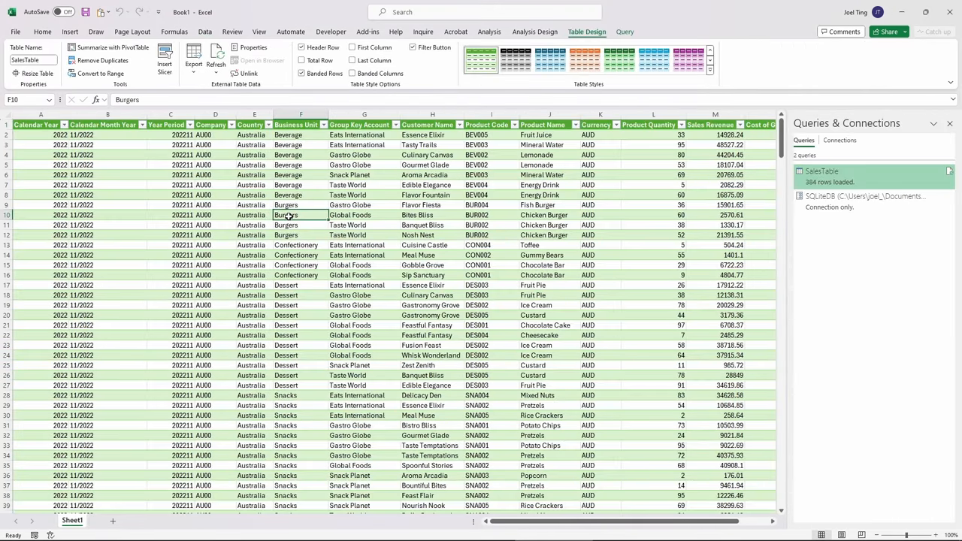
mouse_move(114, 519)
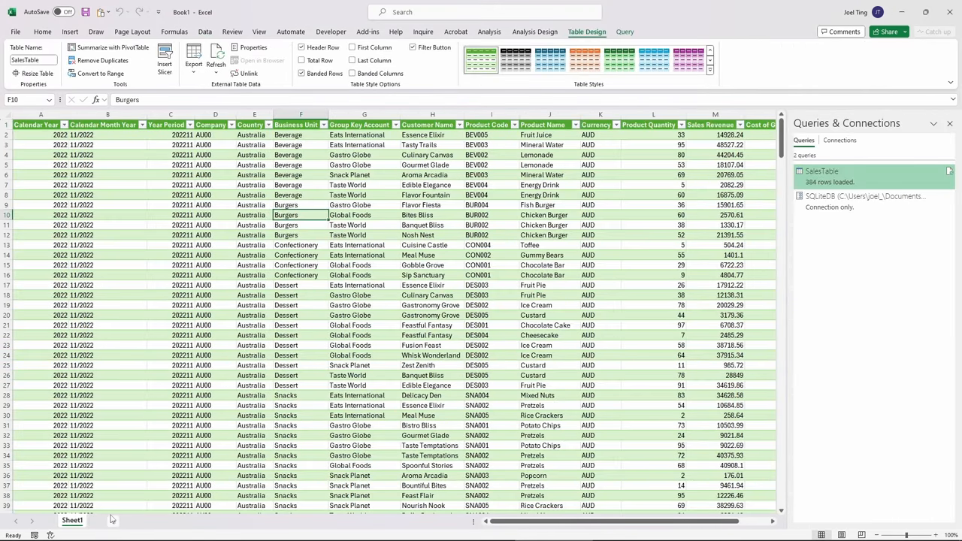
click(146, 520)
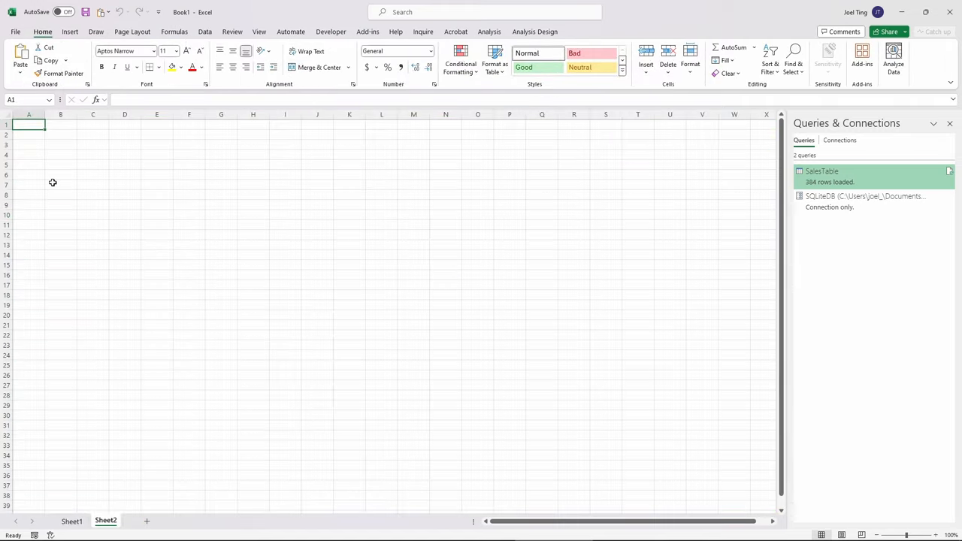
Load the SalesTable query from Queries & Connections as a PivotTable report
right_click(821, 171)
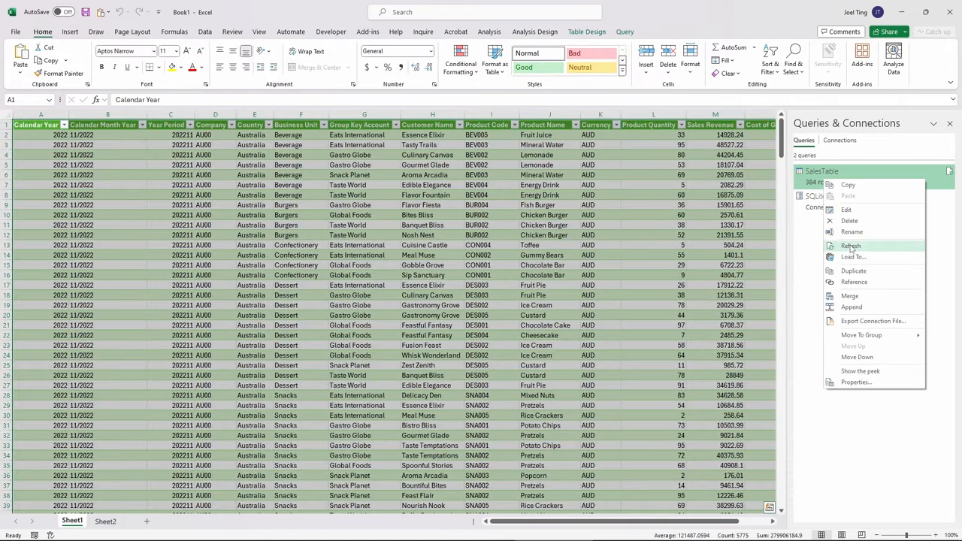
click(854, 257)
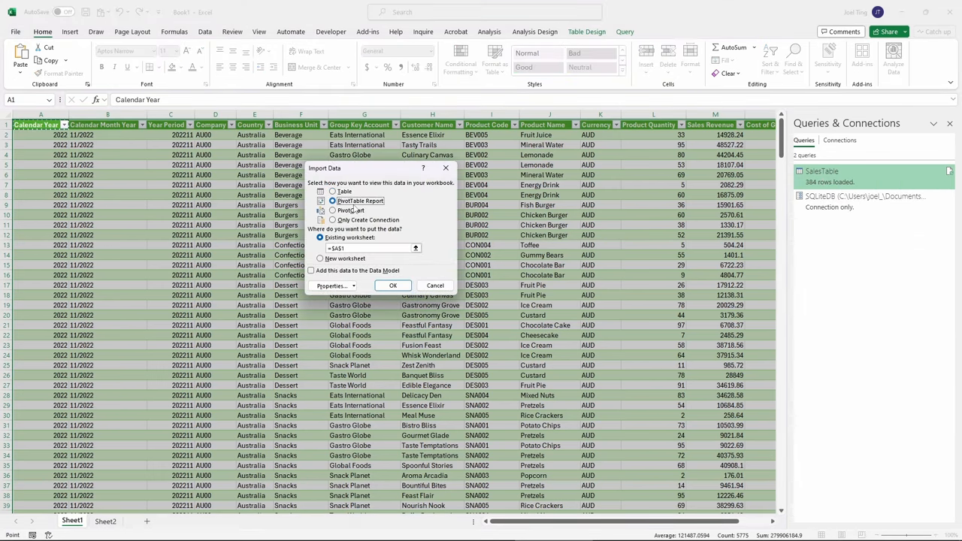
click(393, 285)
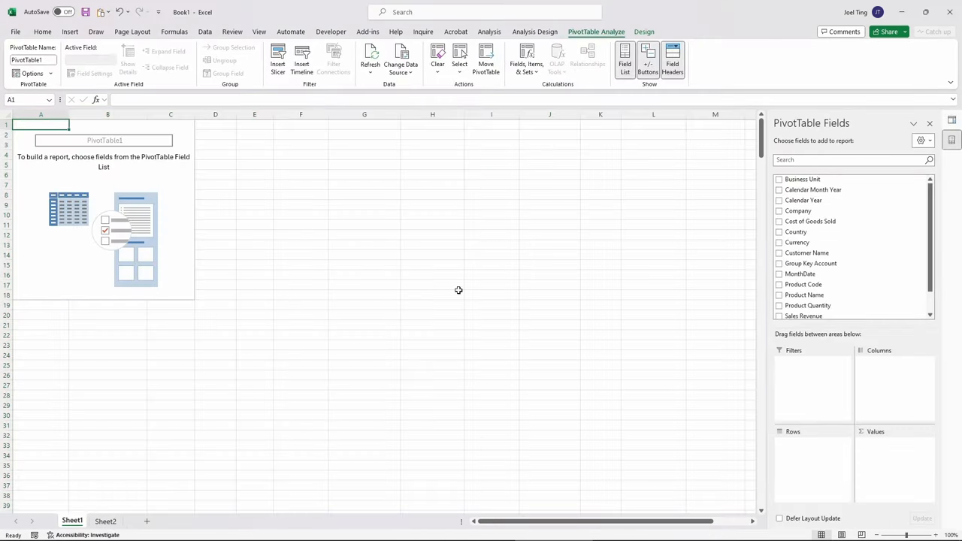